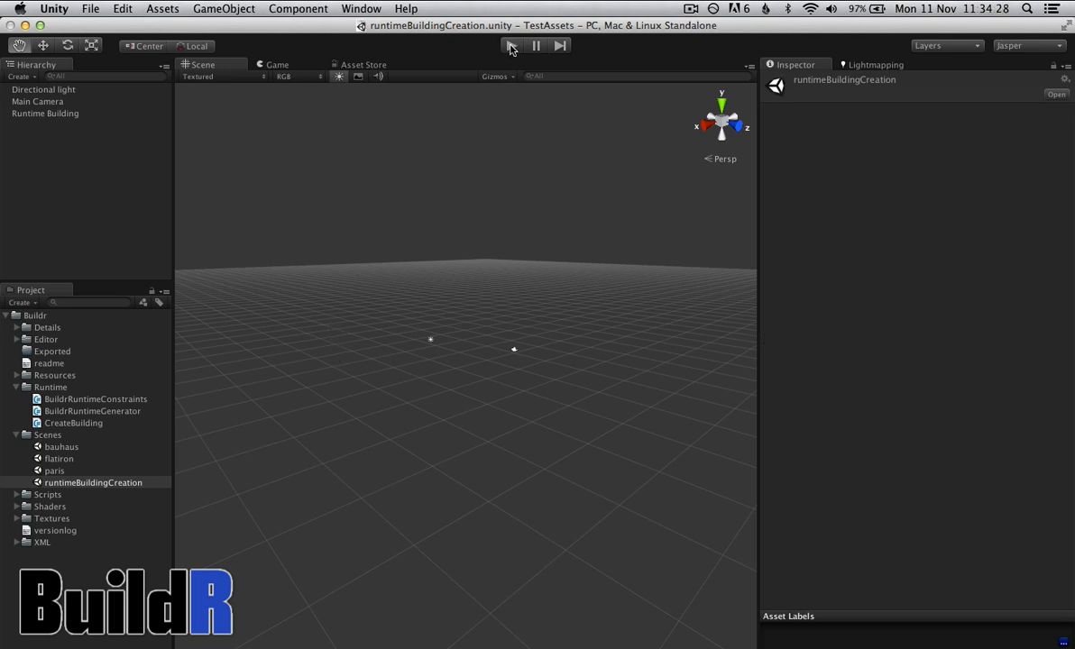
# - Enter Play mode so the runtimeBuildingCreation scene generates its first brick building
pyautogui.click(512, 45)
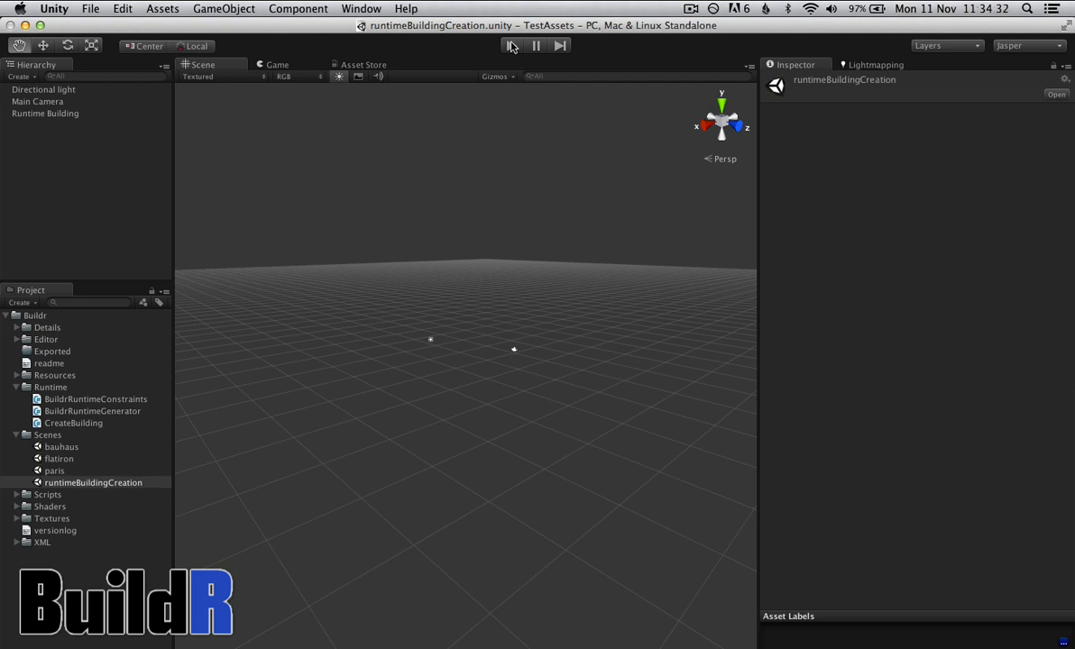
pyautogui.click(512, 45)
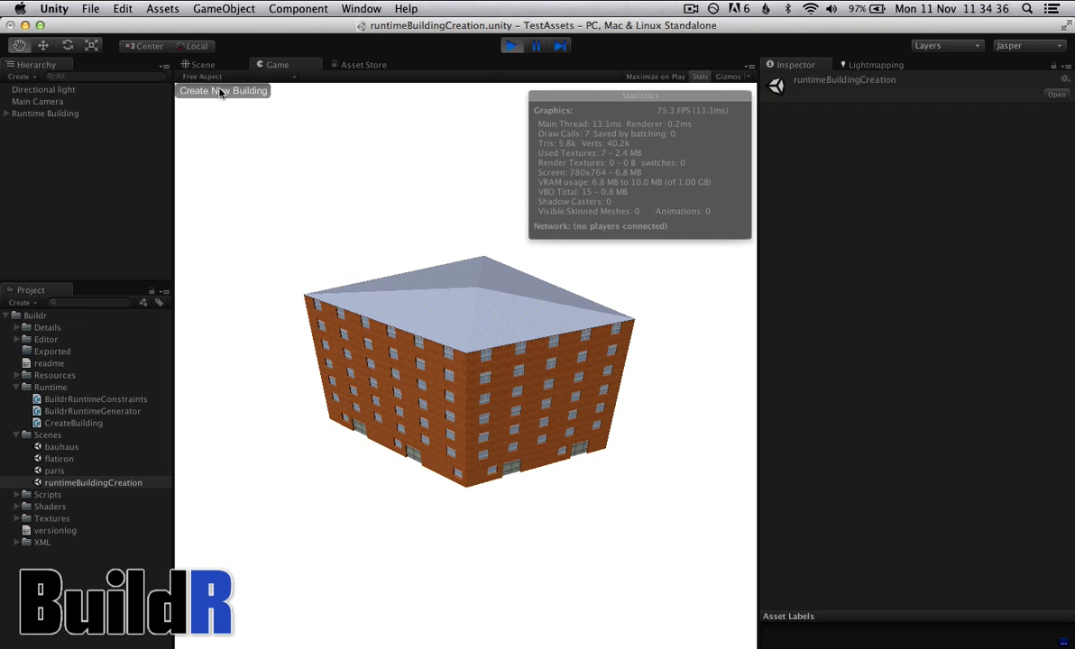
# - Generate seven new random buildings with Create New Building, then stop Play mode
pyautogui.click(224, 90)
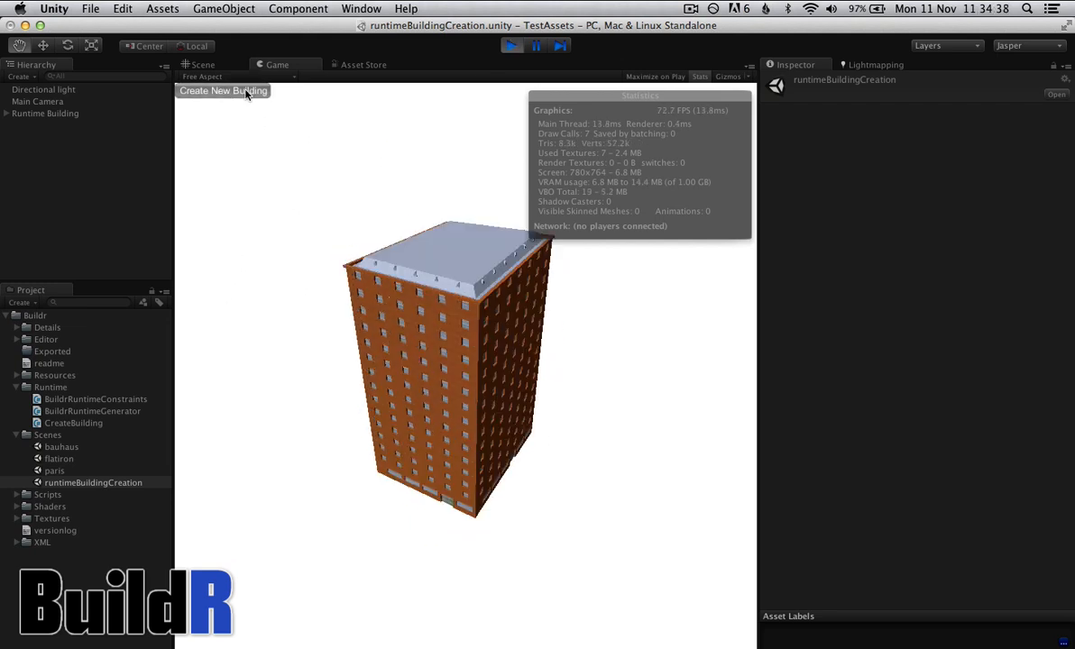
pyautogui.click(224, 90)
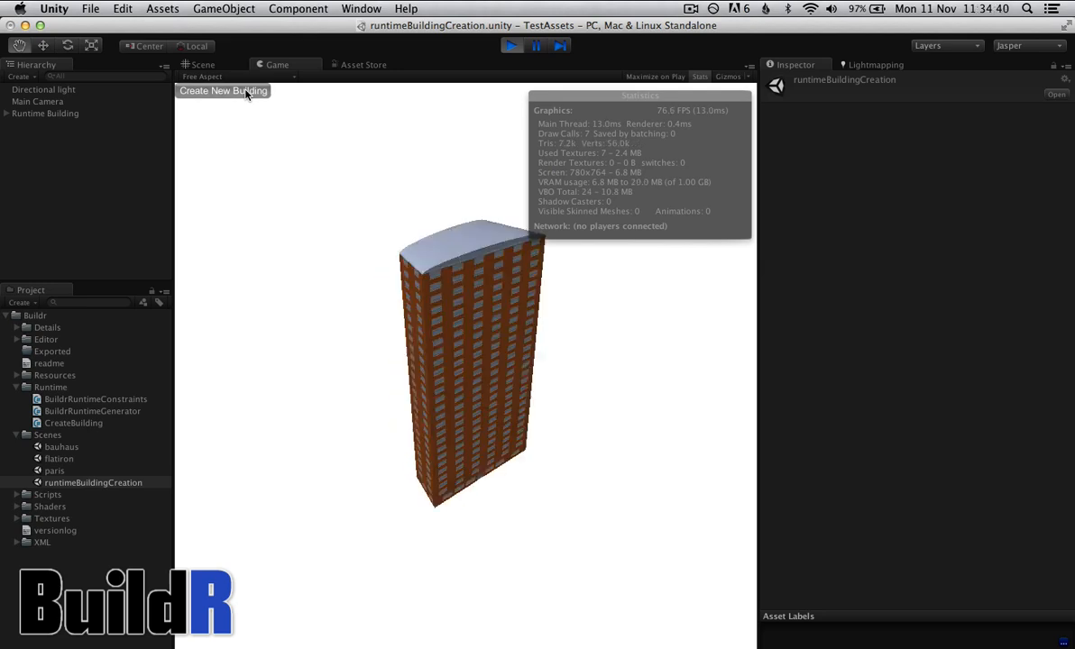
pyautogui.click(224, 90)
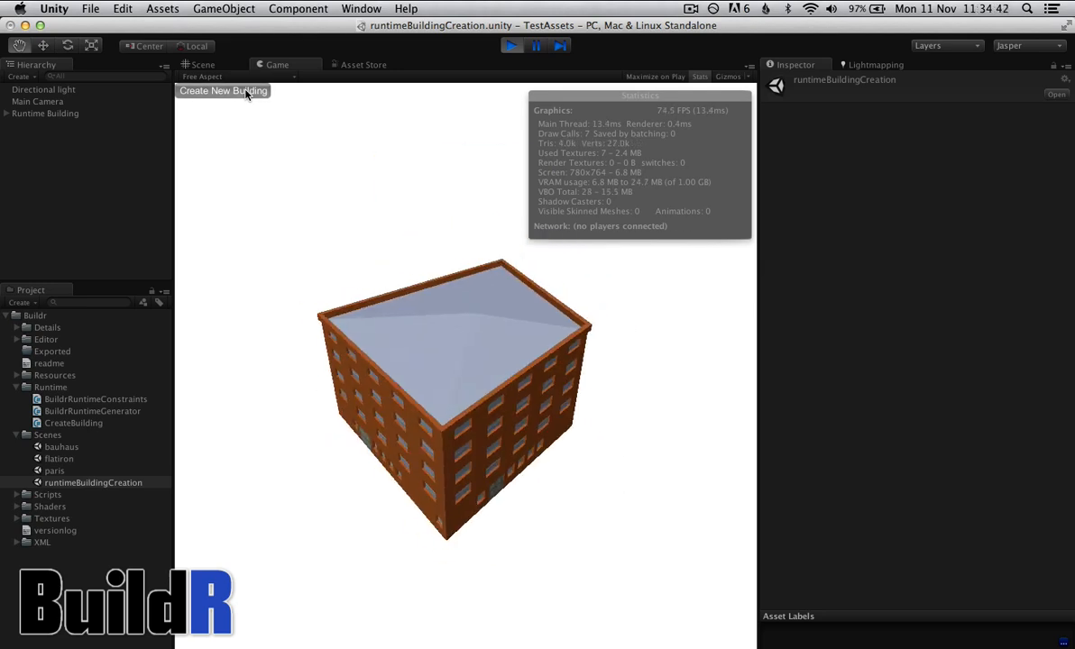
pyautogui.click(223, 91)
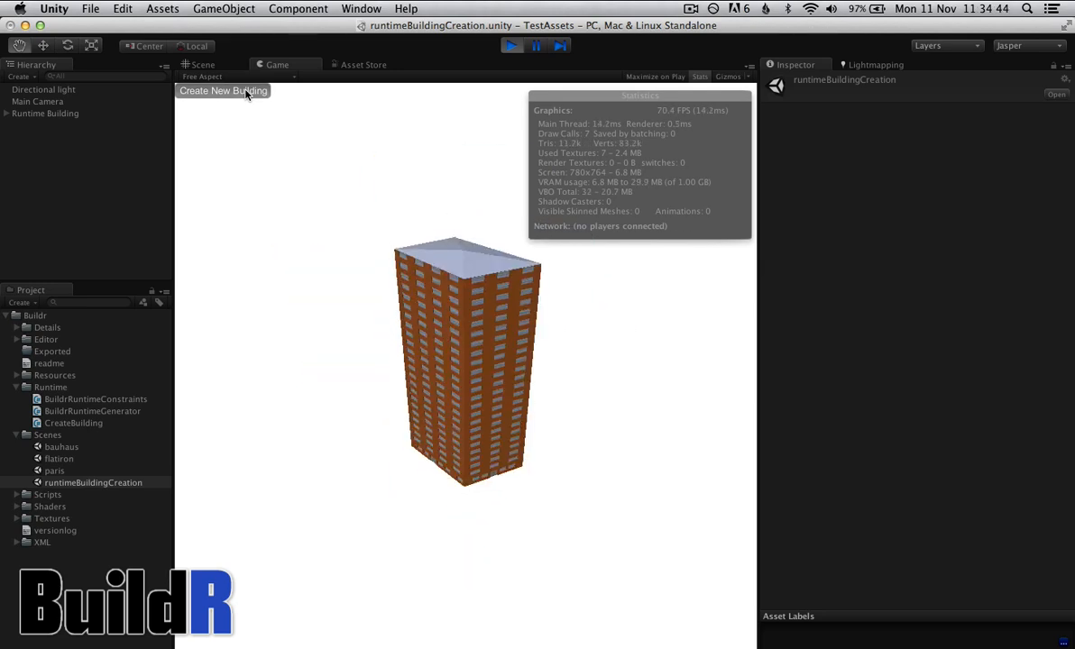
pyautogui.click(224, 90)
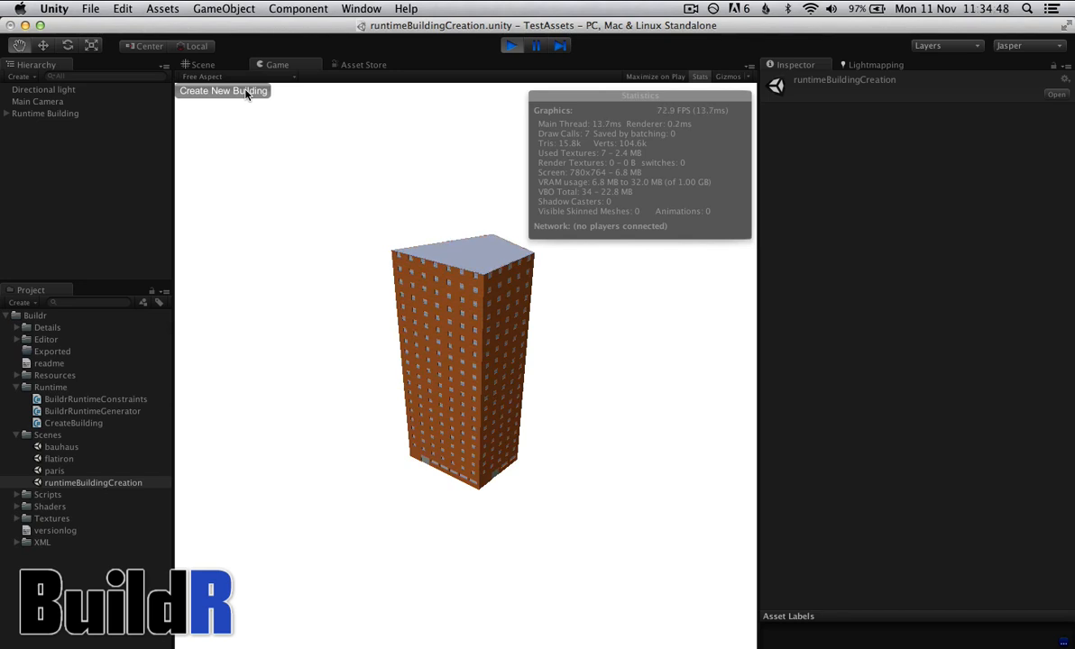
pyautogui.click(224, 90)
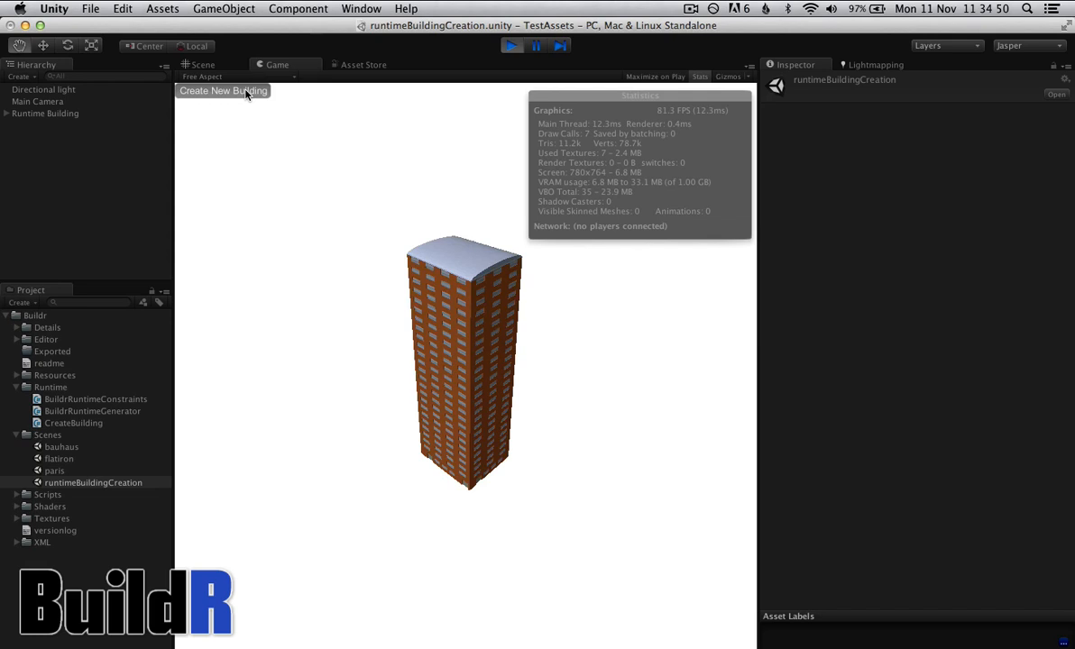
pyautogui.click(224, 90)
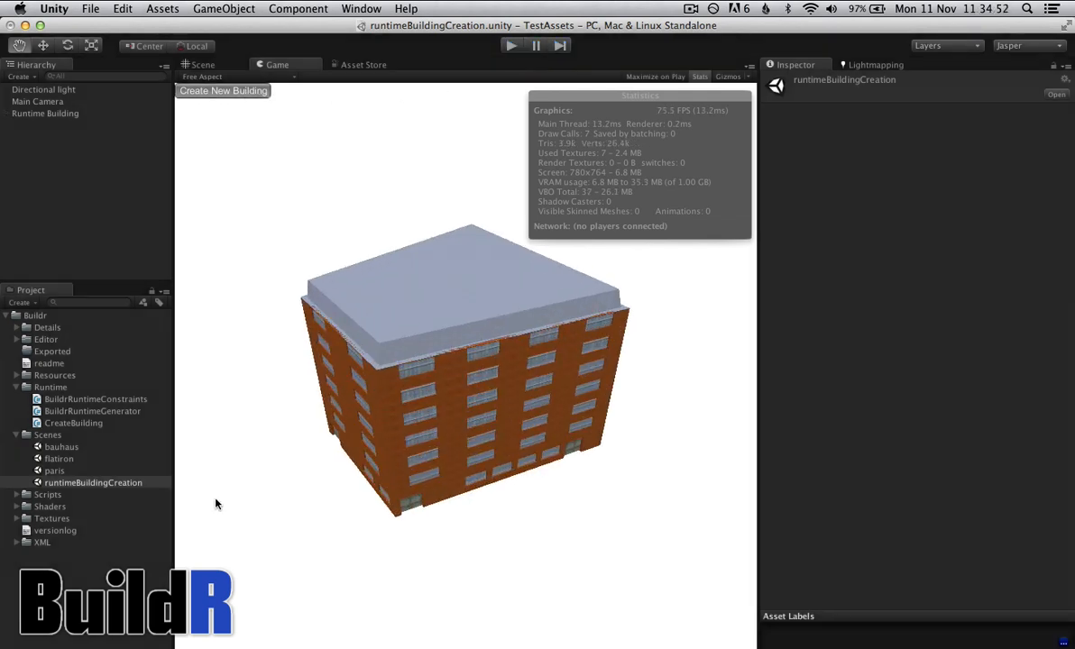
pyautogui.click(92, 411)
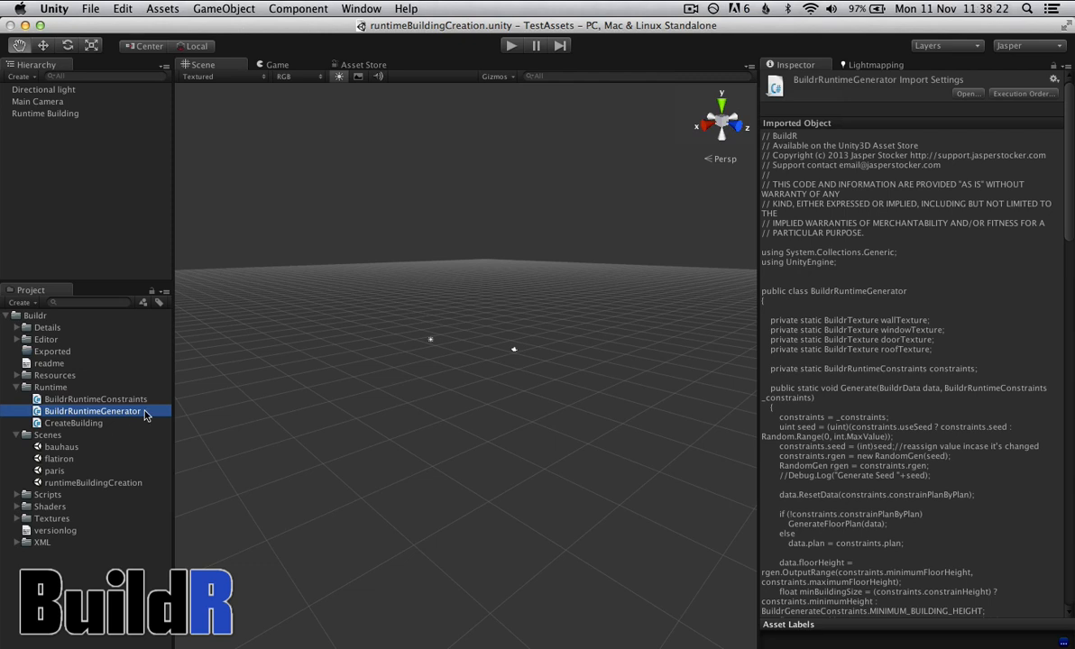
# - Select BuildRuntimeGenerator in the Runtime folder to show its code in the Inspector
pyautogui.click(45, 112)
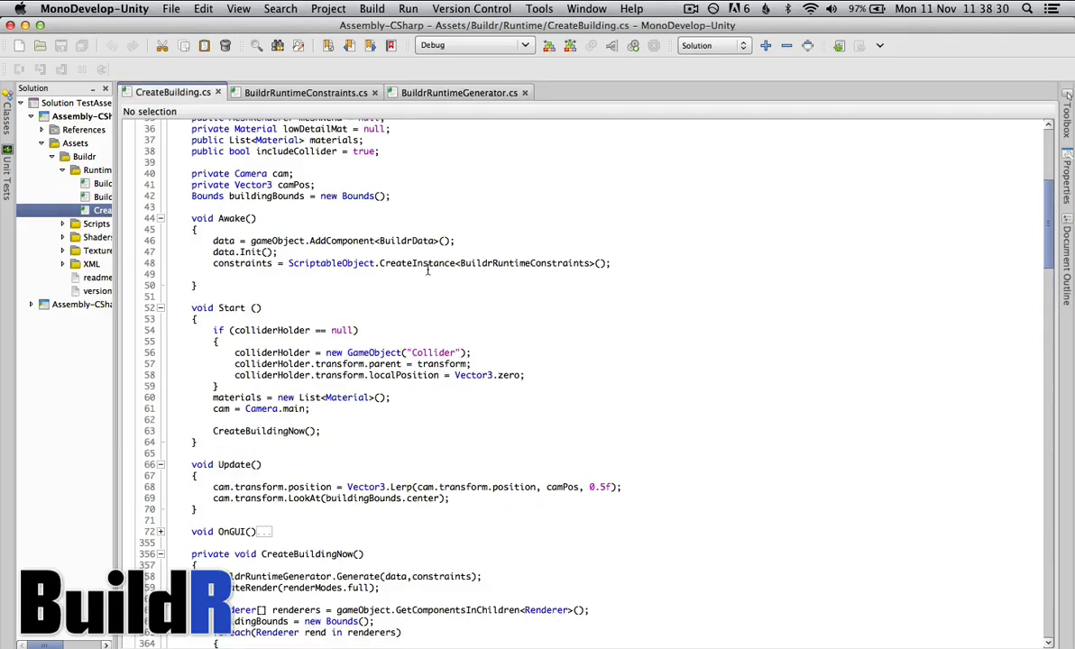
pyautogui.moveTo(422, 263)
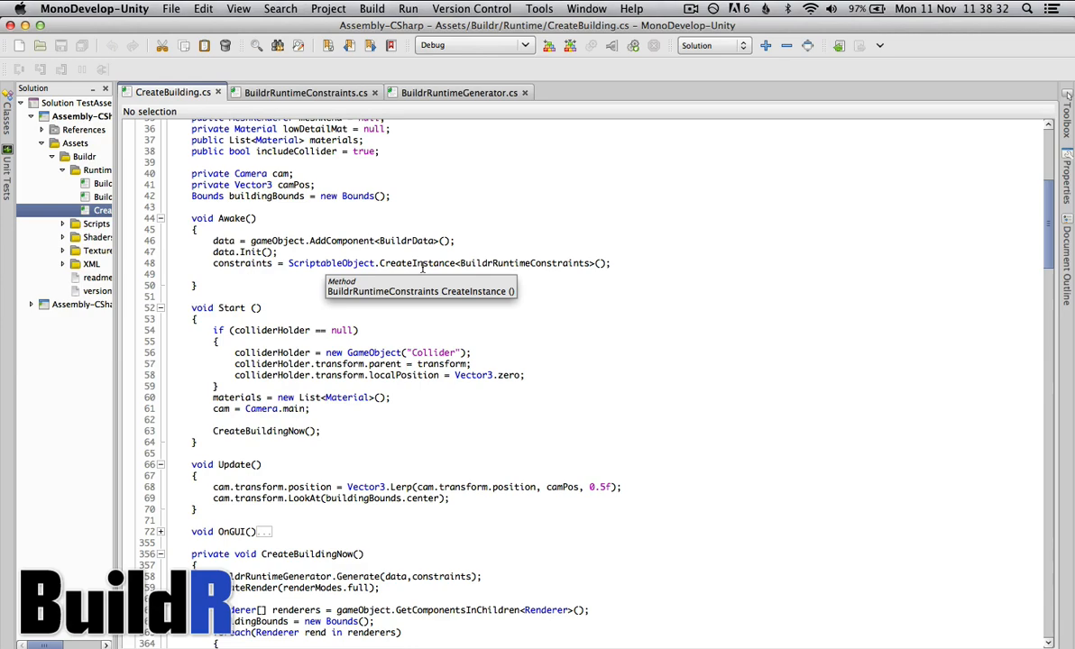
pyautogui.scroll(3)
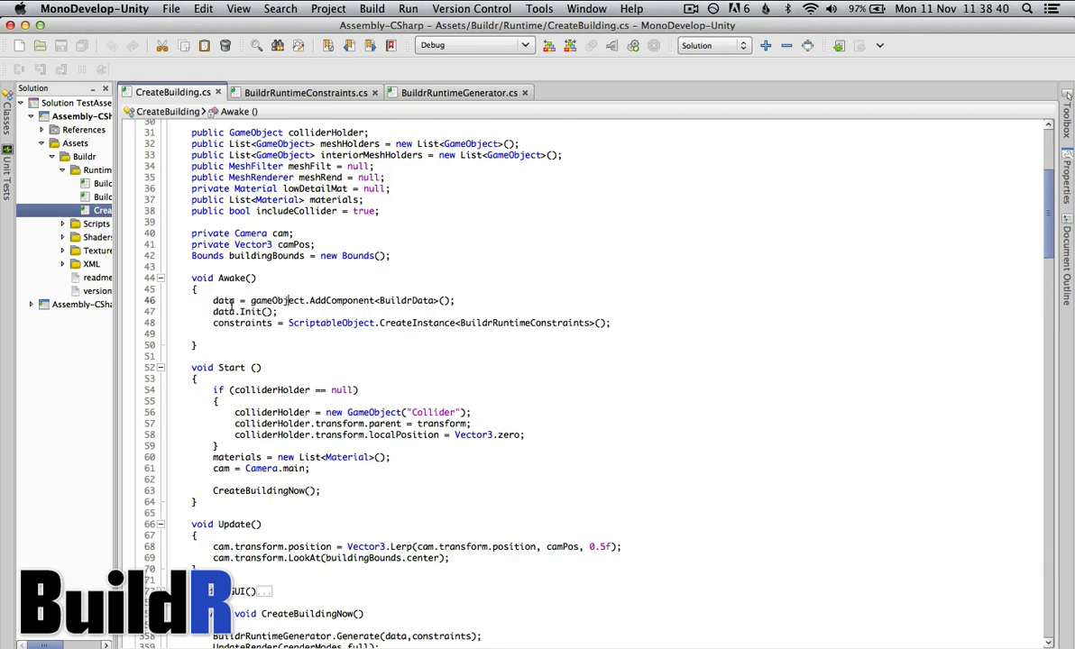
pyautogui.doubleClick(266, 299)
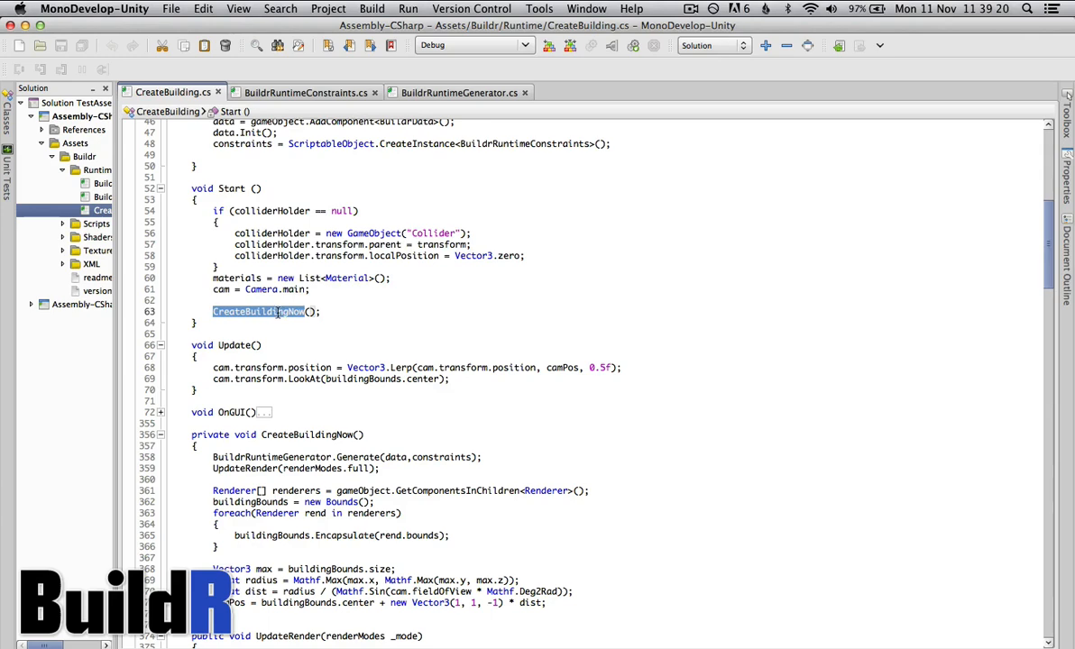
# - Reach CreateBuildingNow and pick out its Generate and UpdateRender calls
pyautogui.scroll(-3)
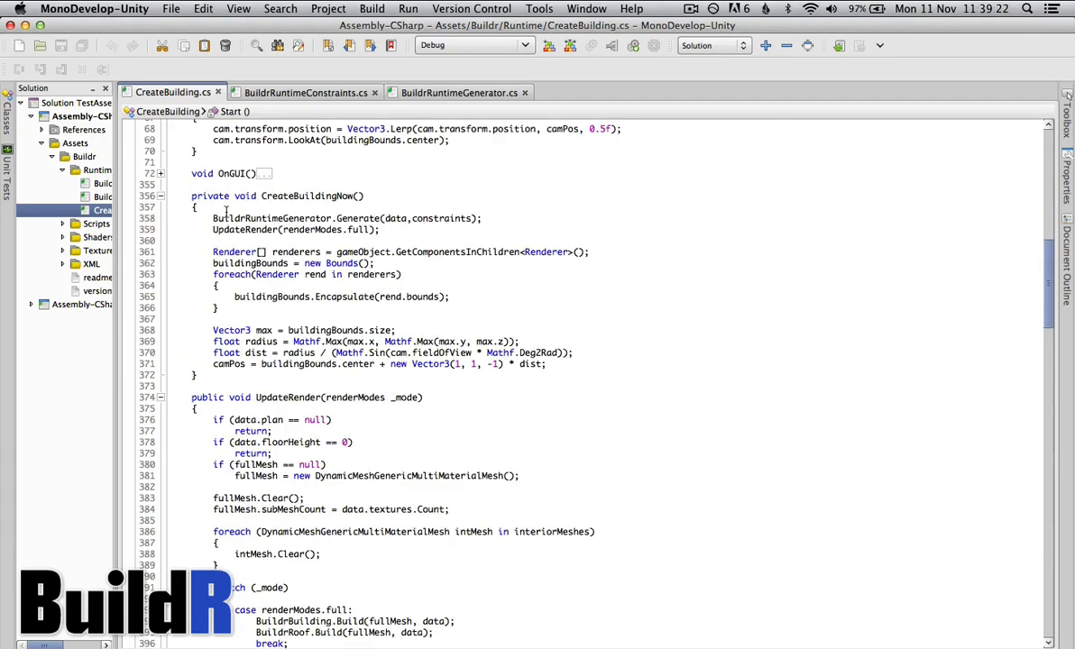
pyautogui.click(240, 218)
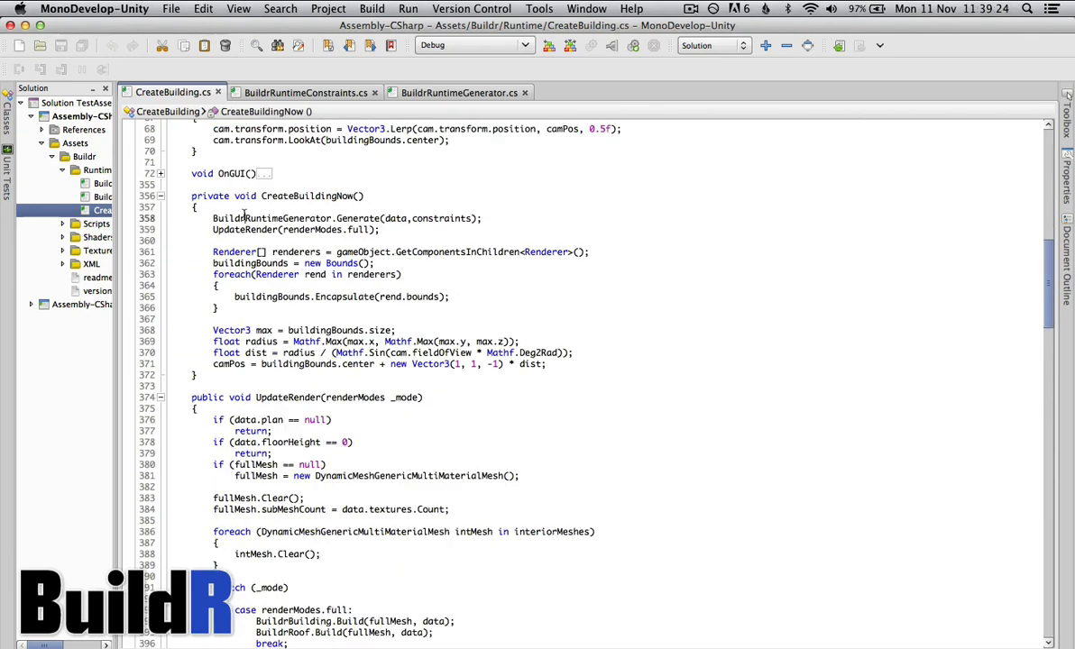
pyautogui.doubleClick(270, 216)
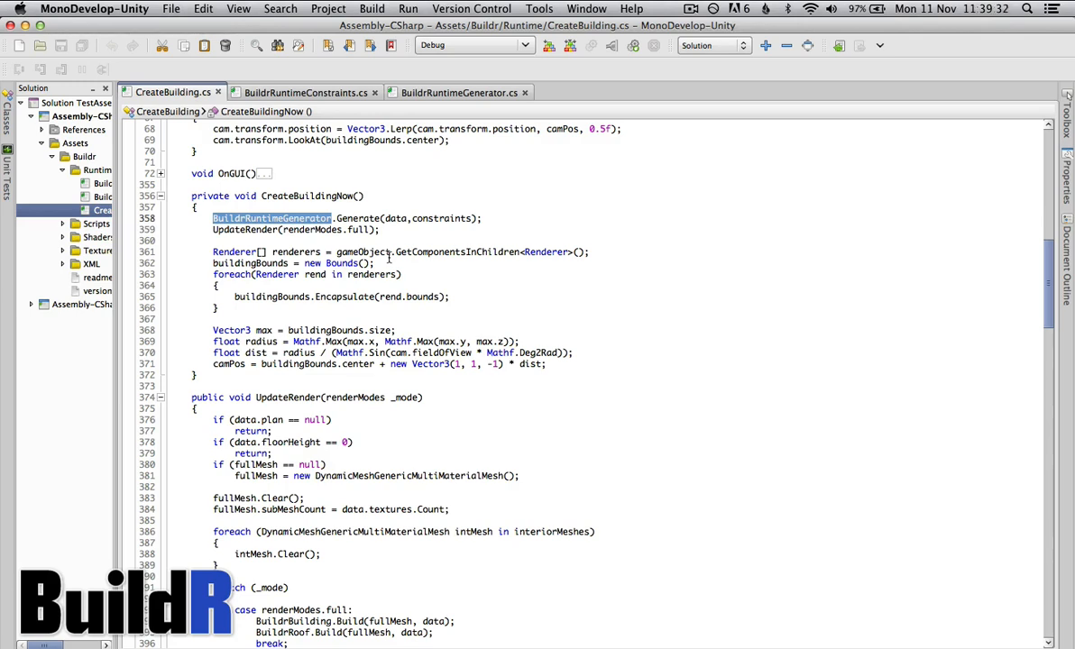
pyautogui.doubleClick(442, 218)
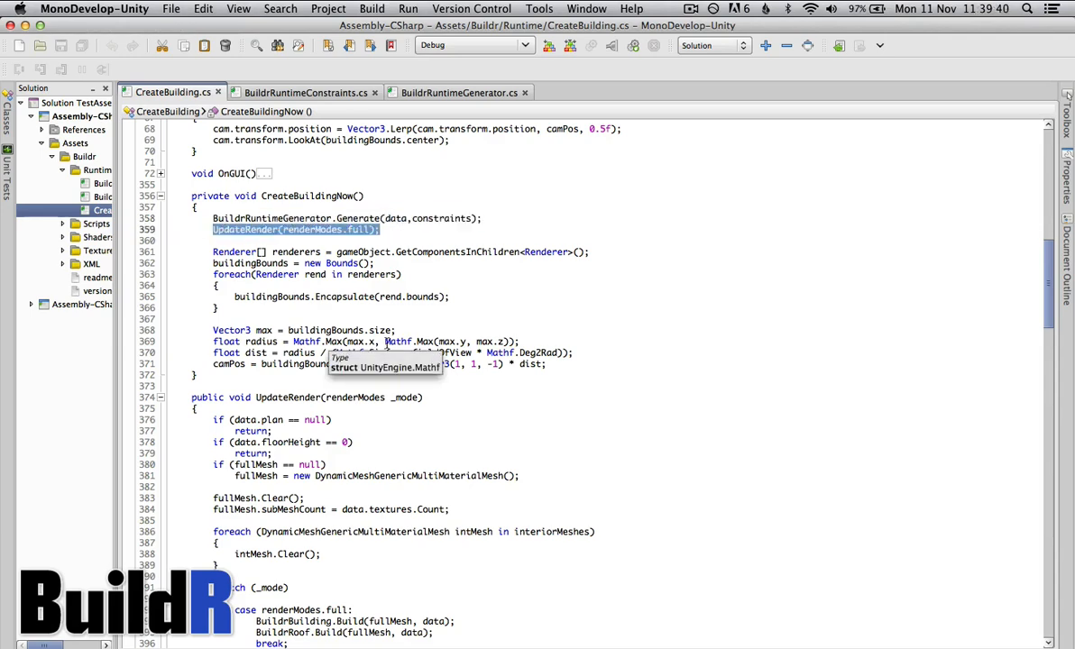
pyautogui.scroll(-3)
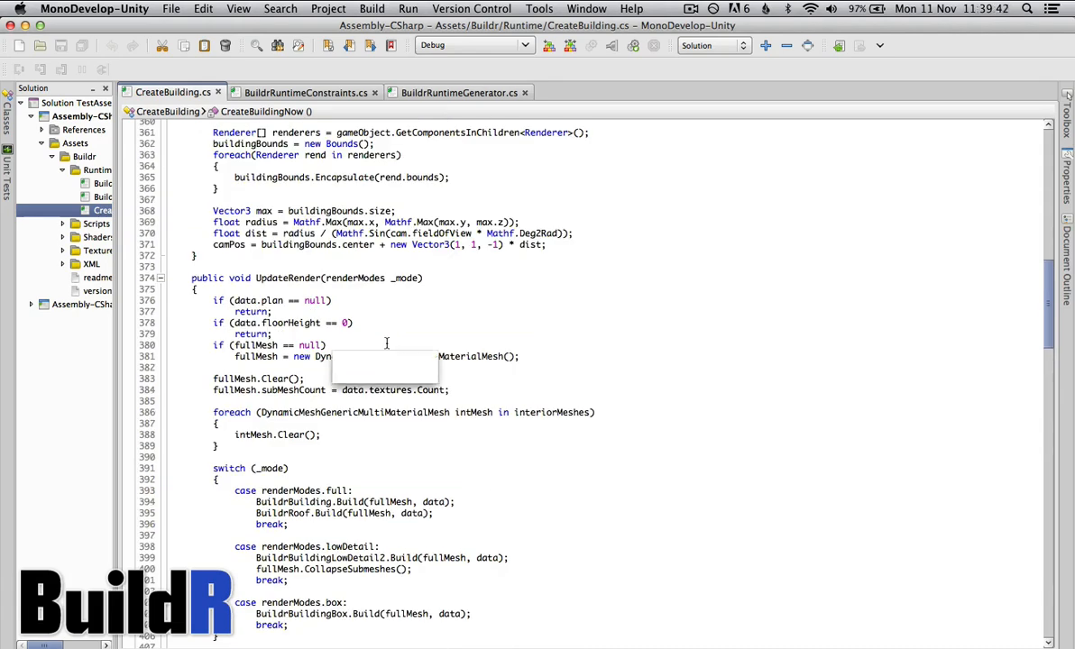
pyautogui.scroll(-3)
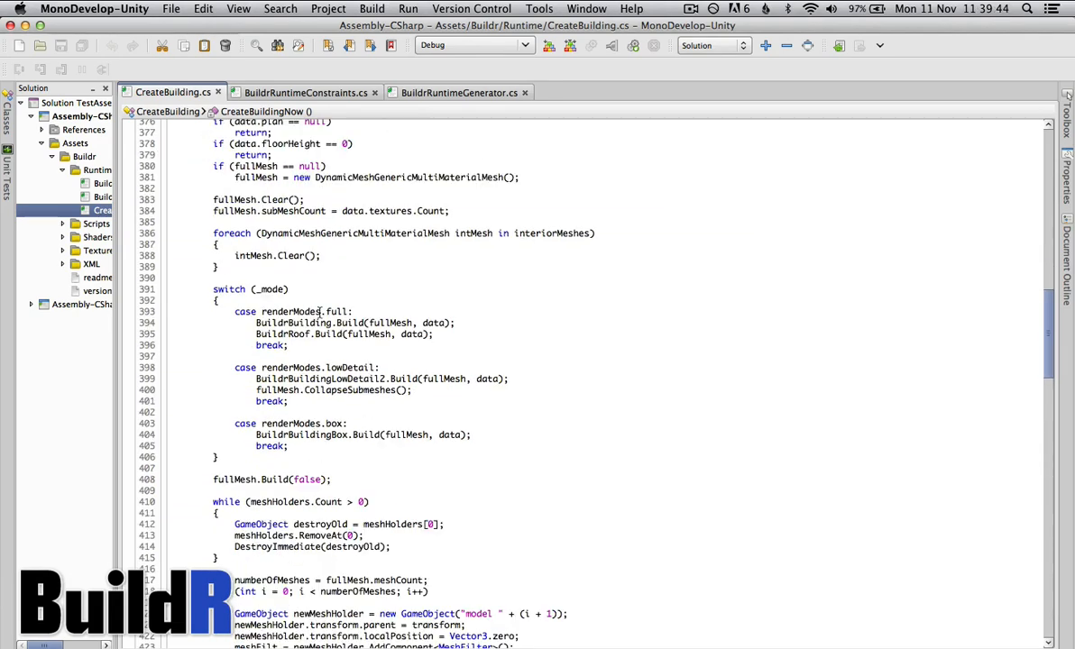
pyautogui.scroll(-3)
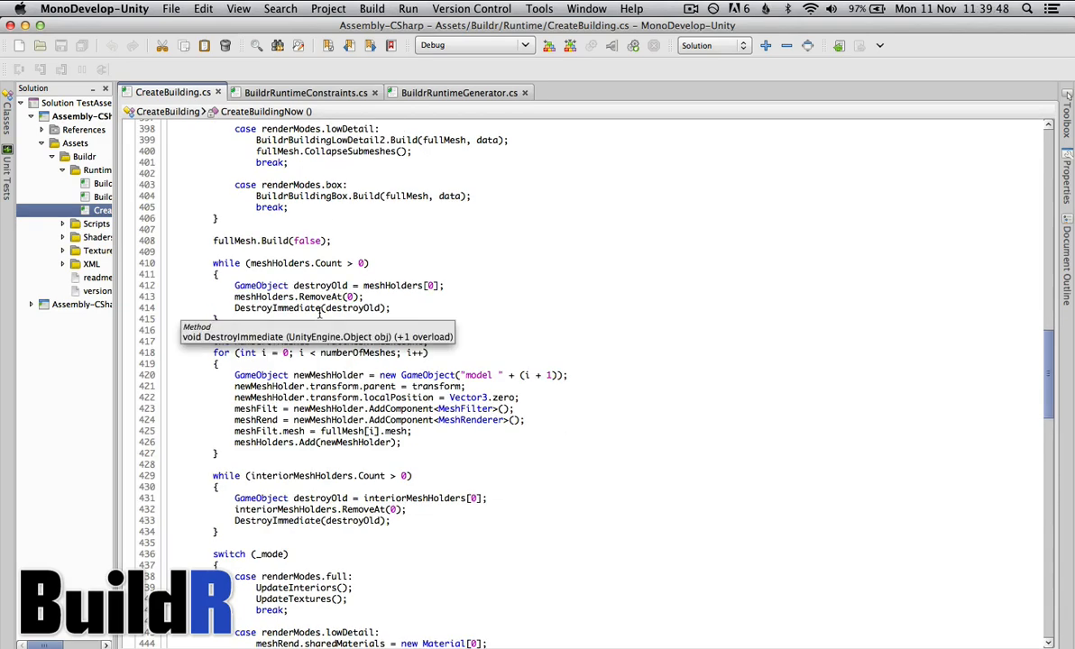
pyautogui.scroll(-3)
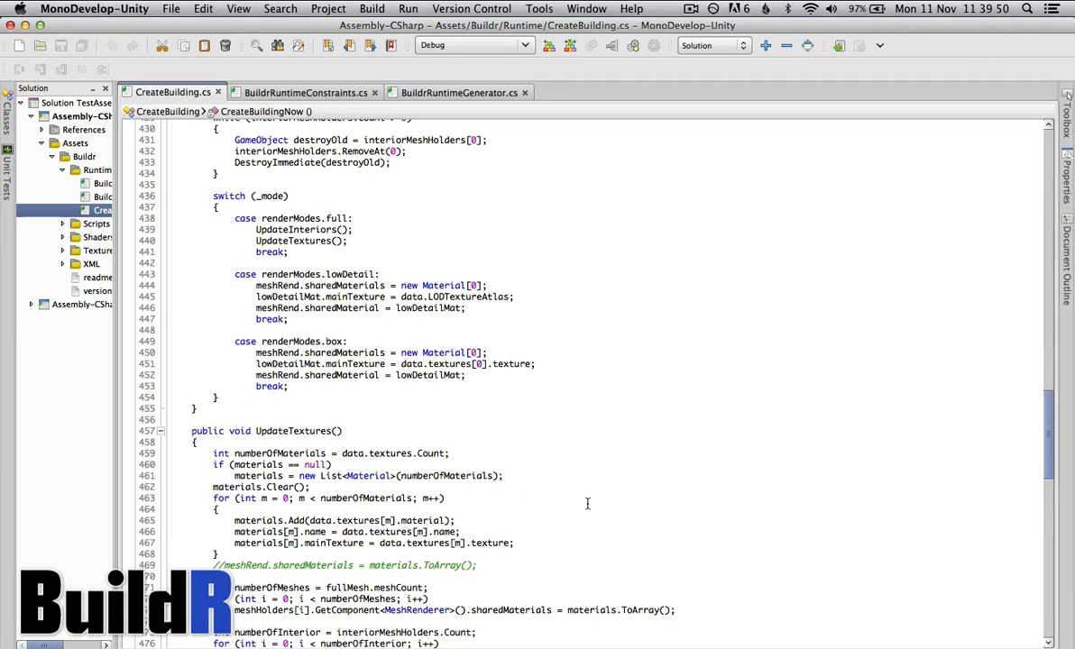
pyautogui.scroll(3)
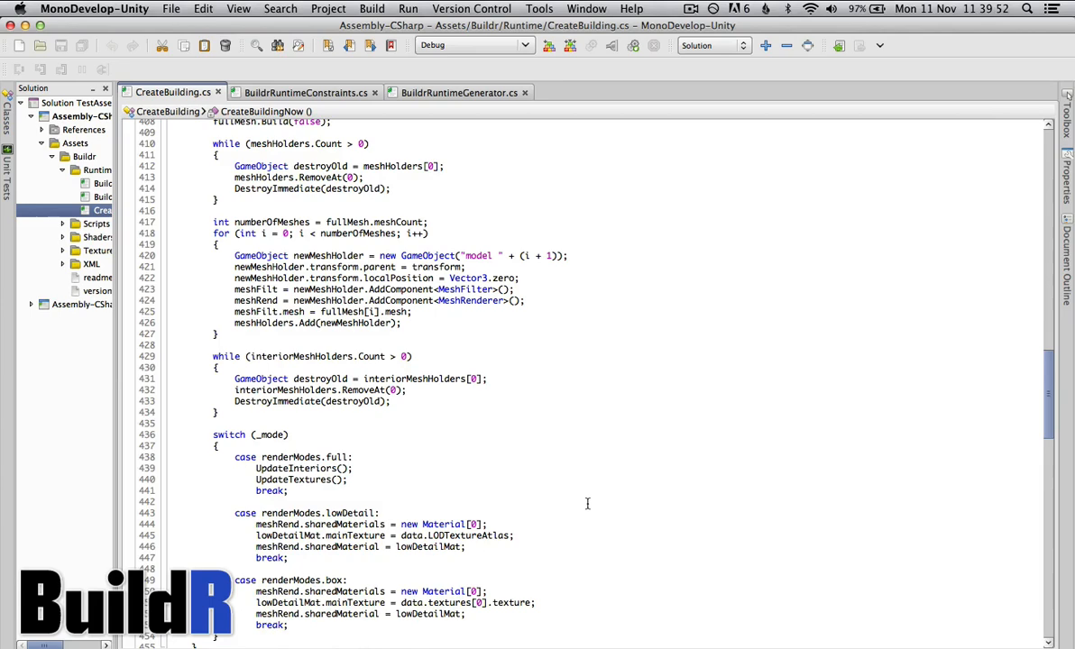
pyautogui.scroll(-3)
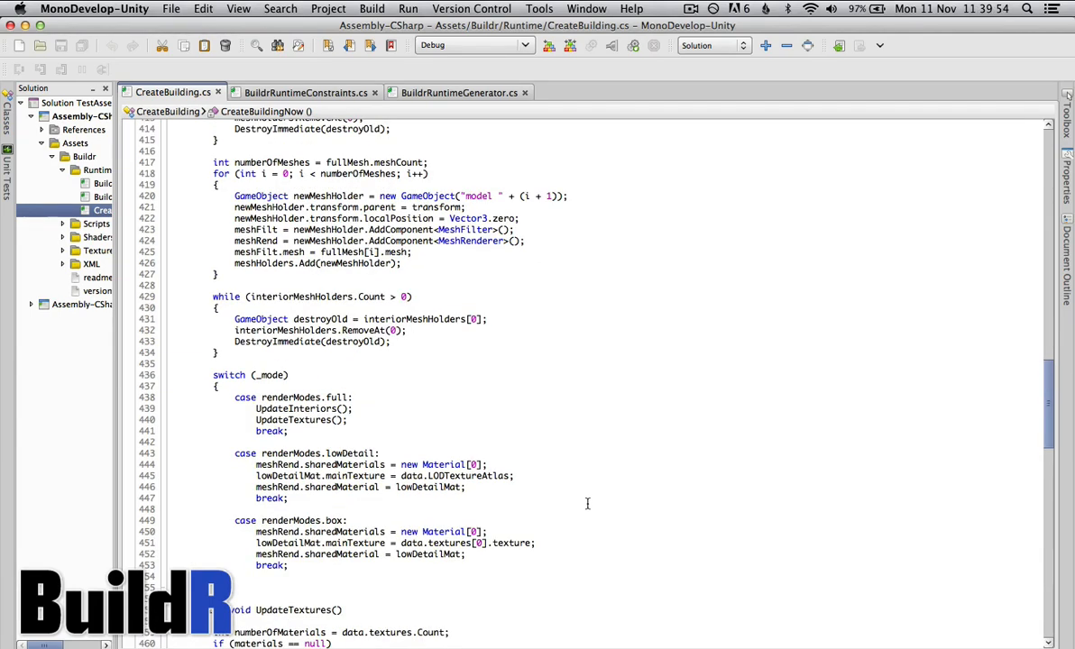
pyautogui.scroll(-3)
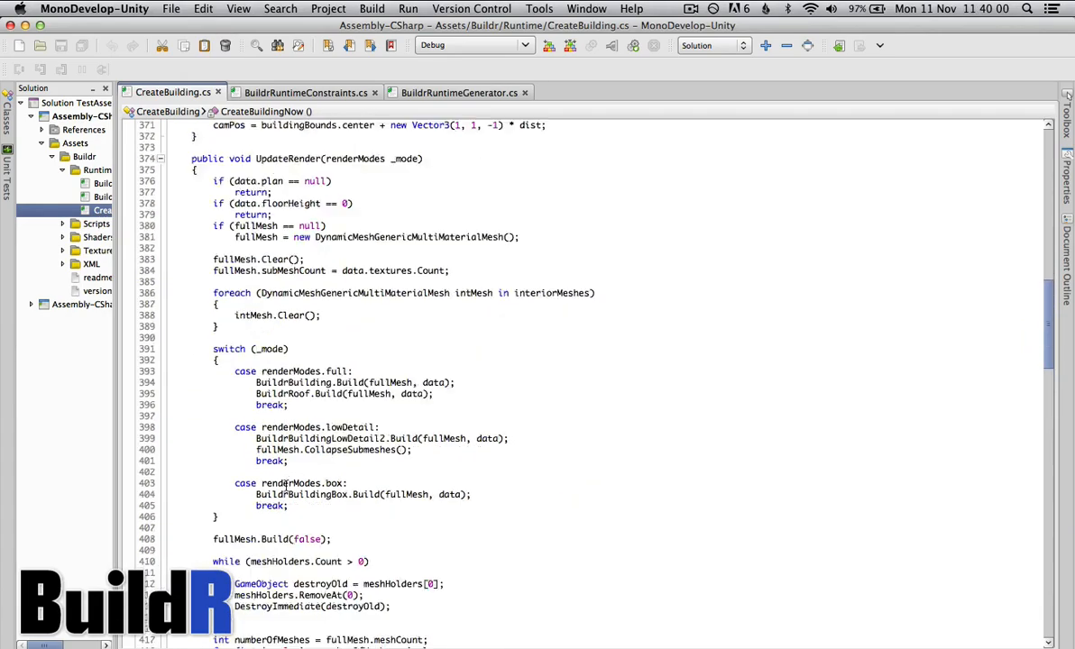
pyautogui.scroll(-3)
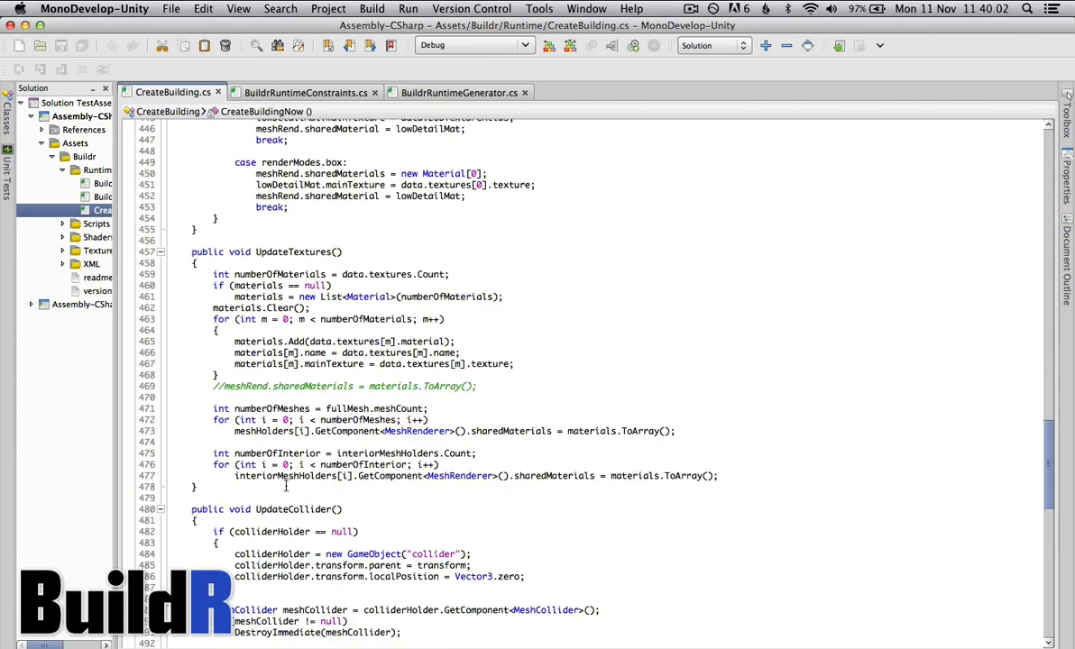
pyautogui.scroll(-3)
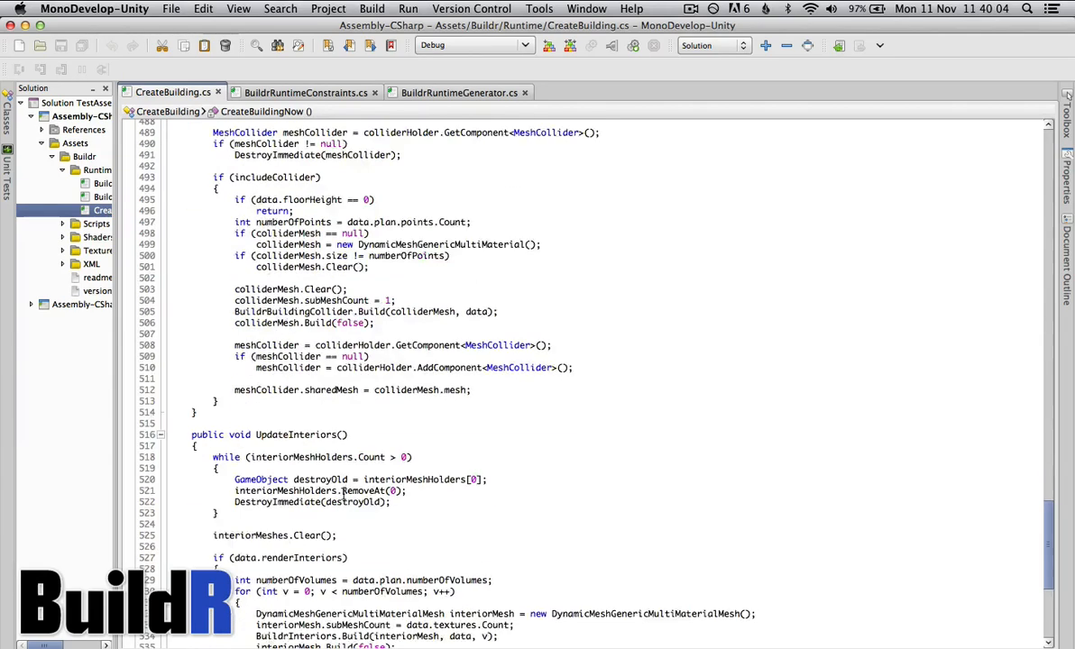
pyautogui.scroll(-3)
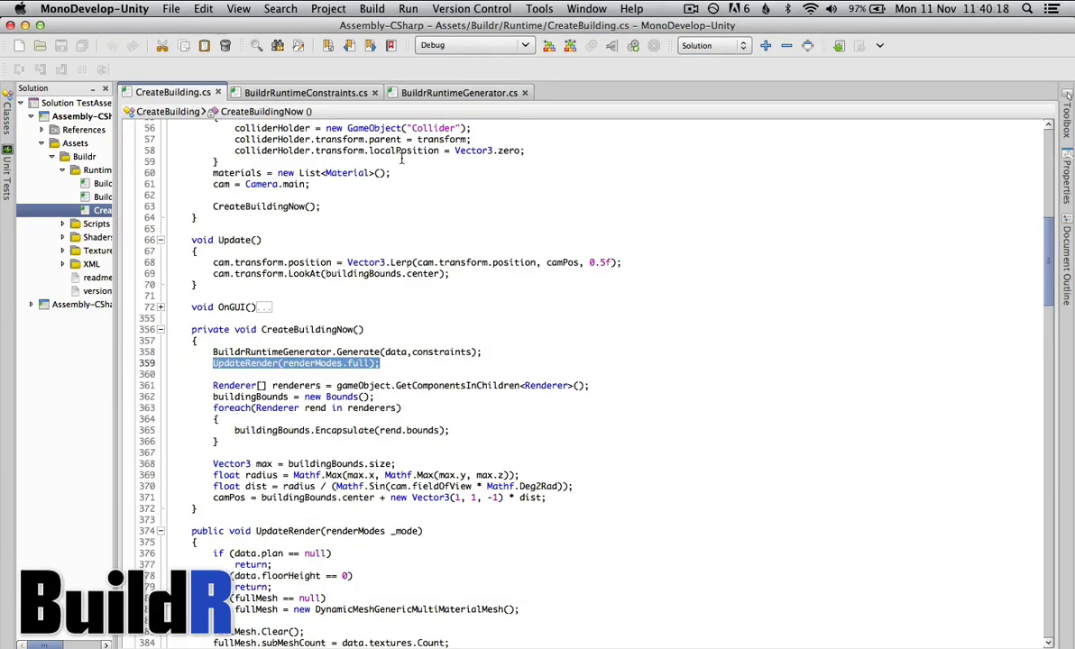
pyautogui.moveTo(307, 92)
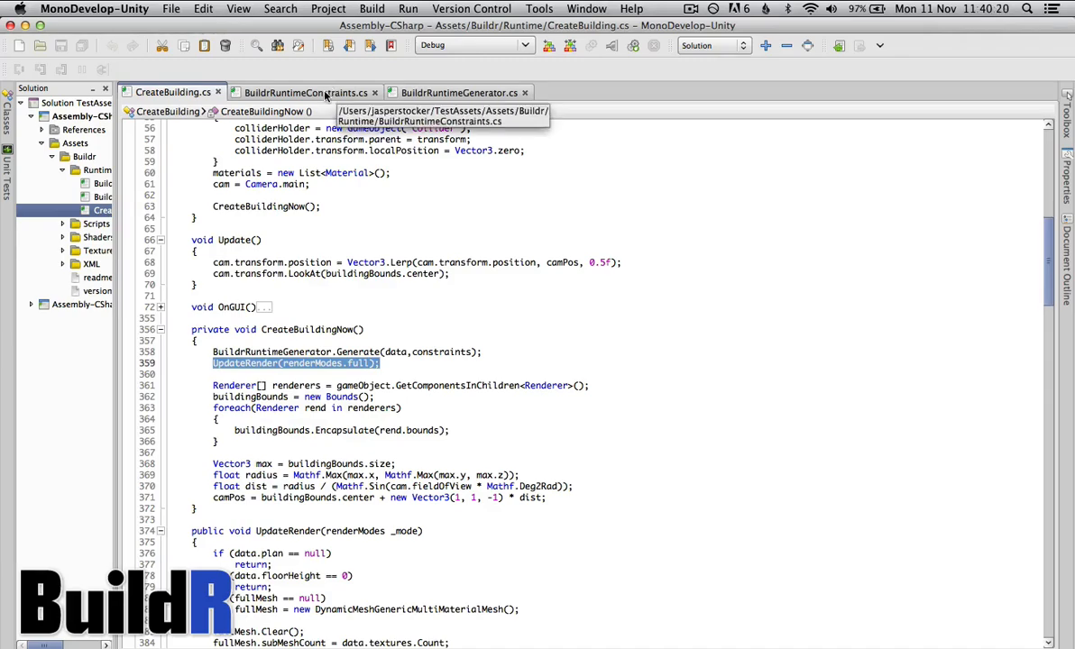
# - Review the BuildrRuntimeConstraints class fields
pyautogui.click(306, 92)
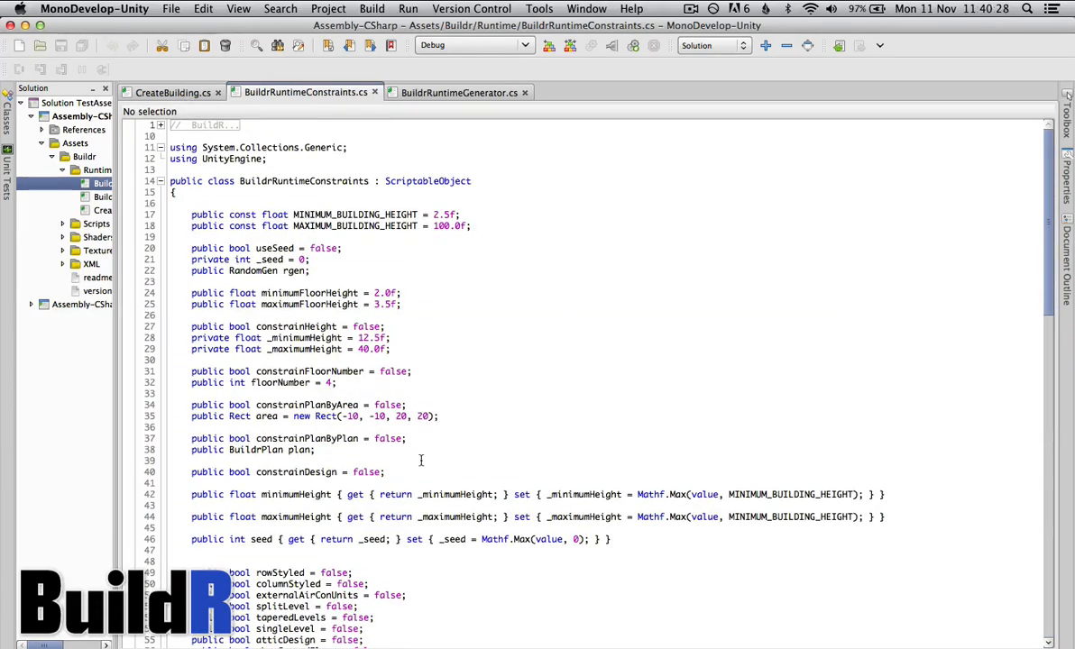
pyautogui.scroll(-3)
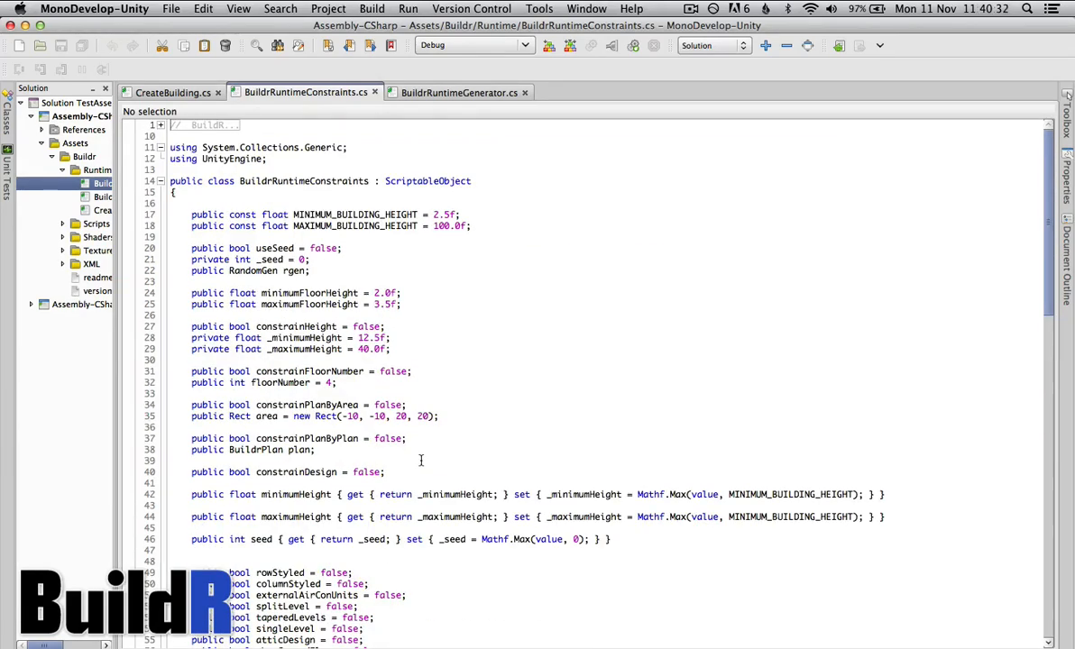
pyautogui.scroll(-3)
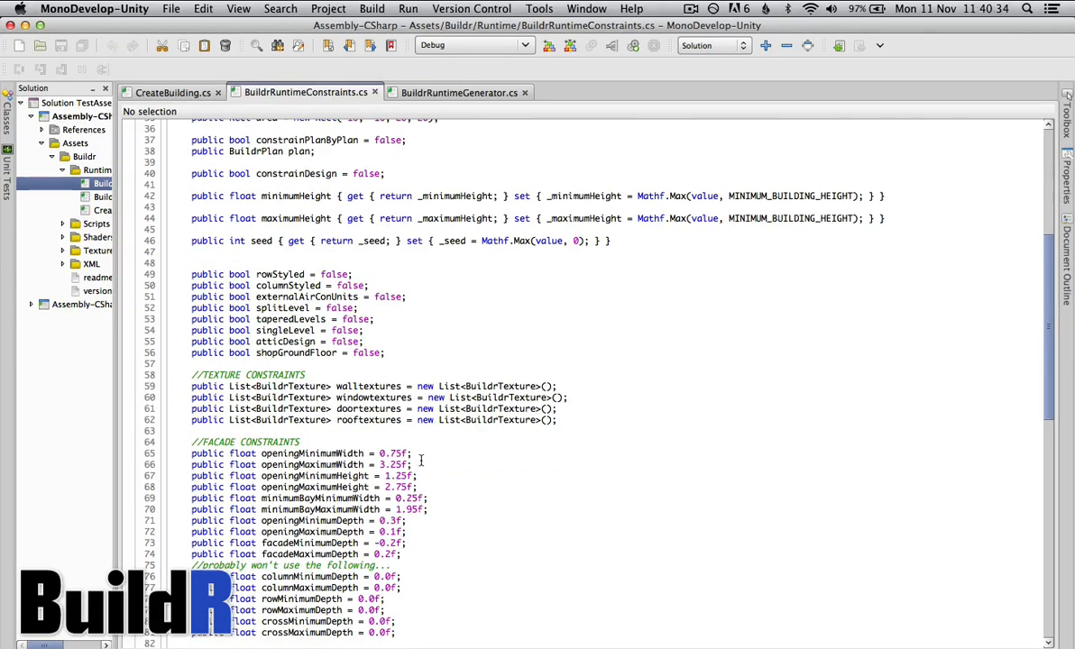
# - Return to CreateBuilding.cs at Start(), then move on to the BuildrRuntimeGenerator script
pyautogui.click(173, 92)
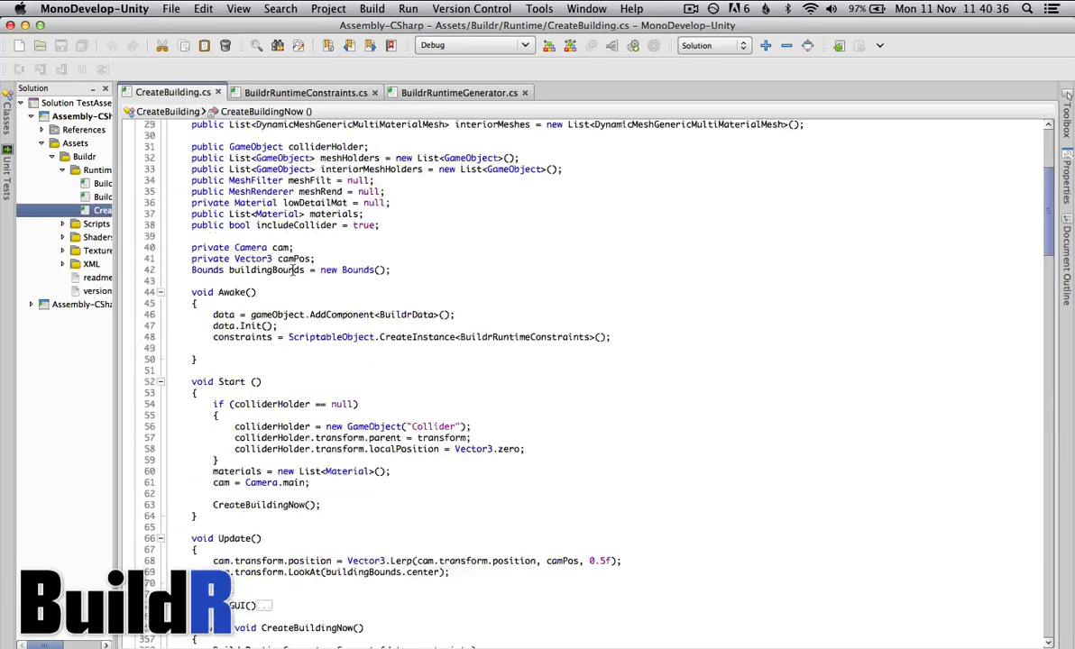
pyautogui.scroll(-3)
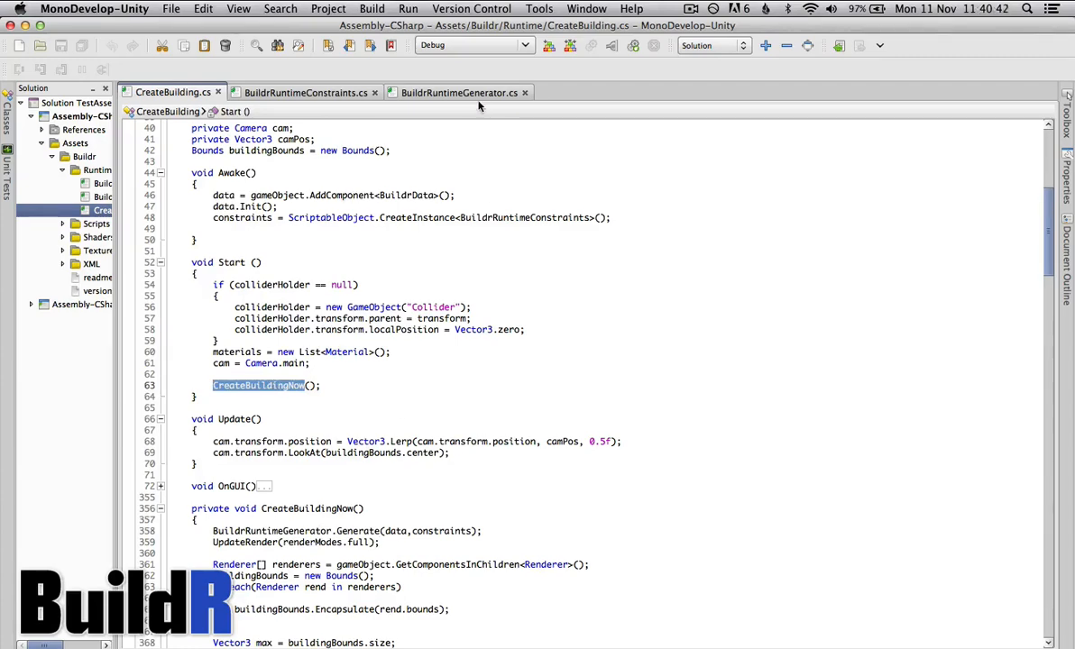
pyautogui.click(458, 92)
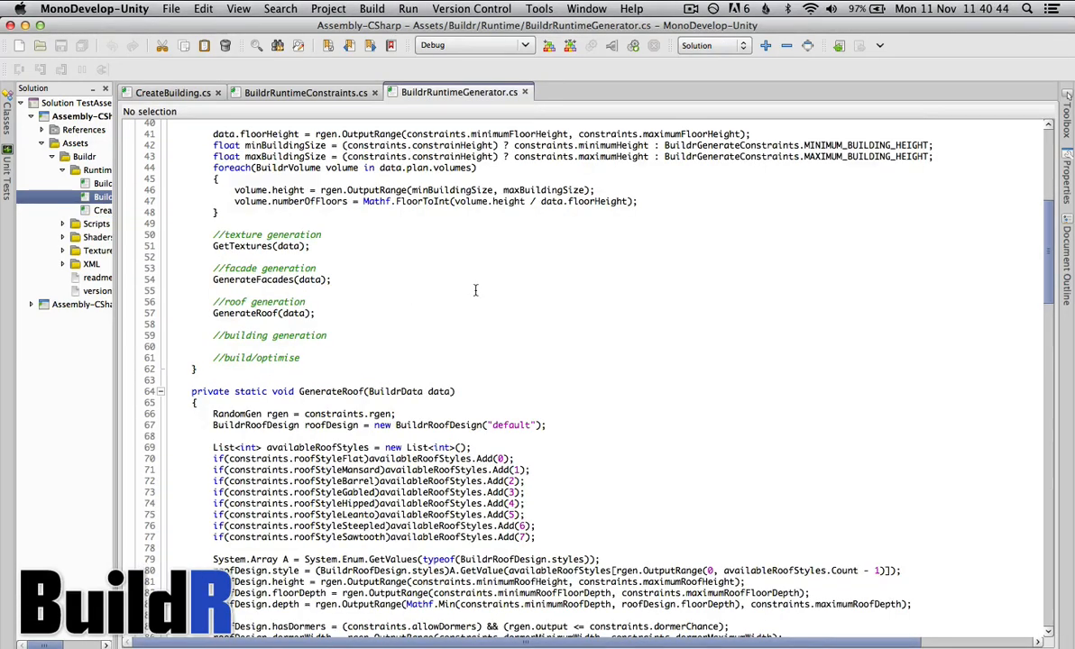
# - Go through Generate(), highlight constraints in the plan assignment, and reach GenerateFacades
pyautogui.scroll(3)
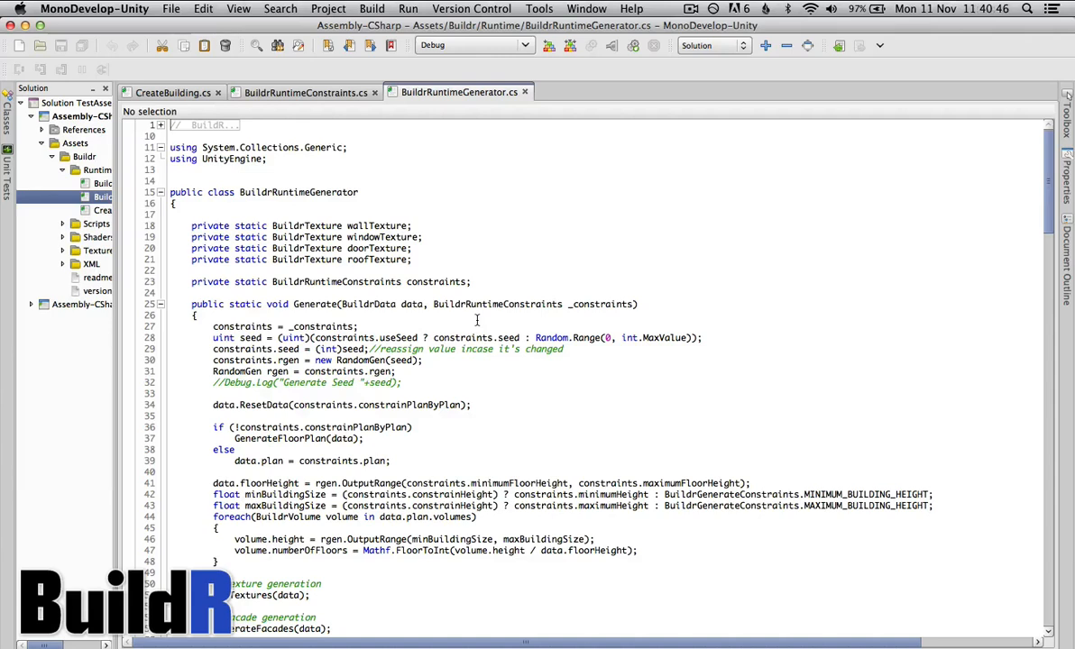
pyautogui.moveTo(494, 202)
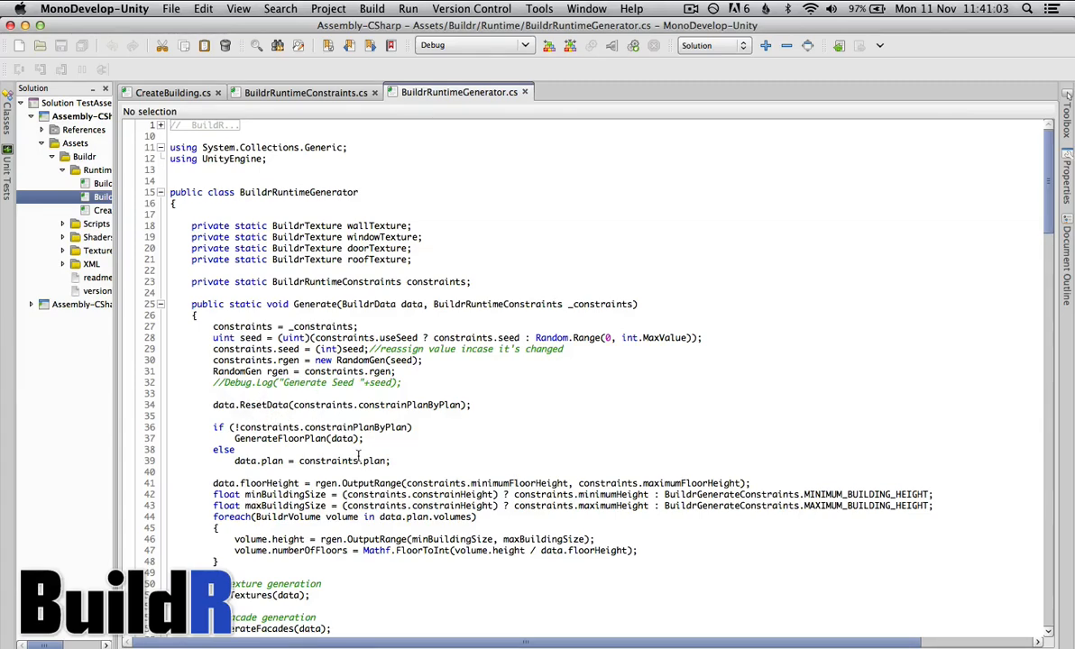
pyautogui.scroll(-3)
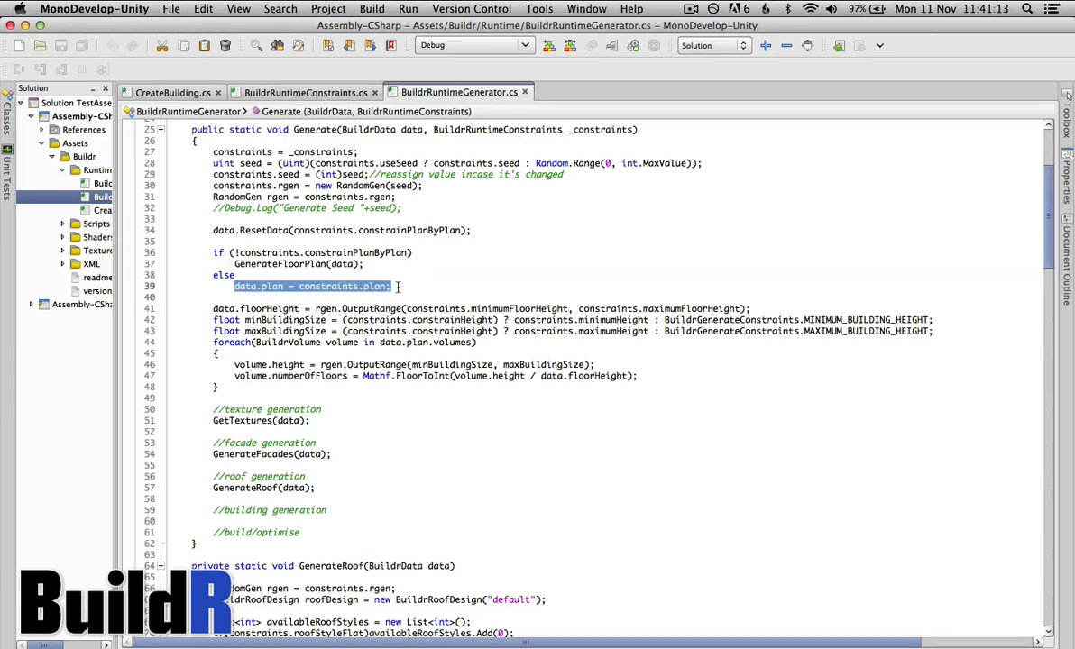
pyautogui.doubleClick(328, 285)
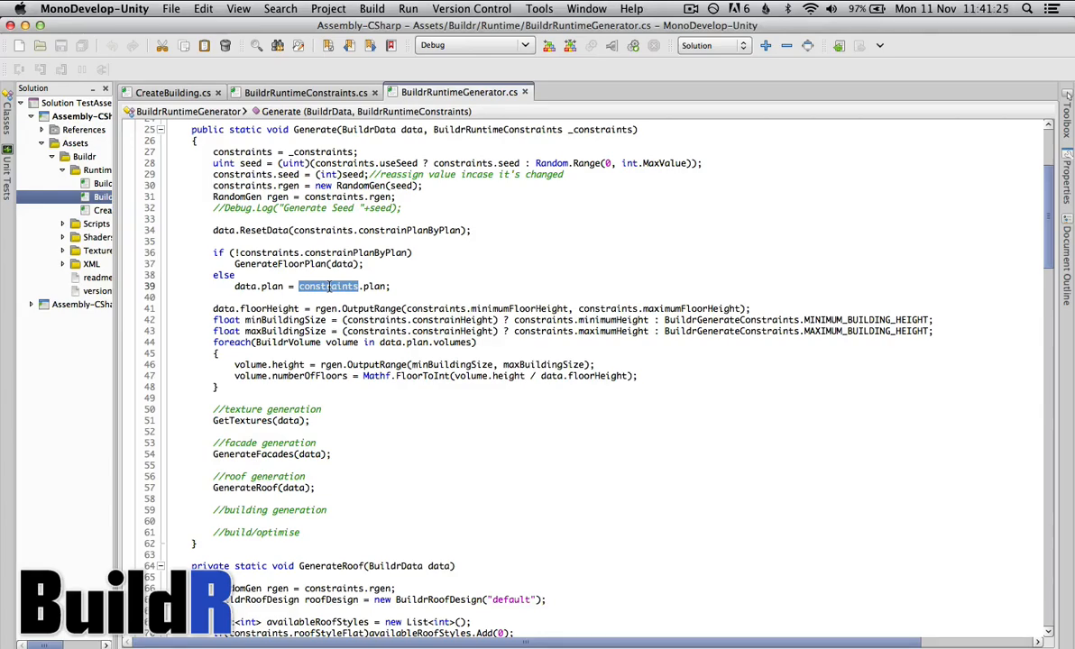
pyautogui.scroll(-3)
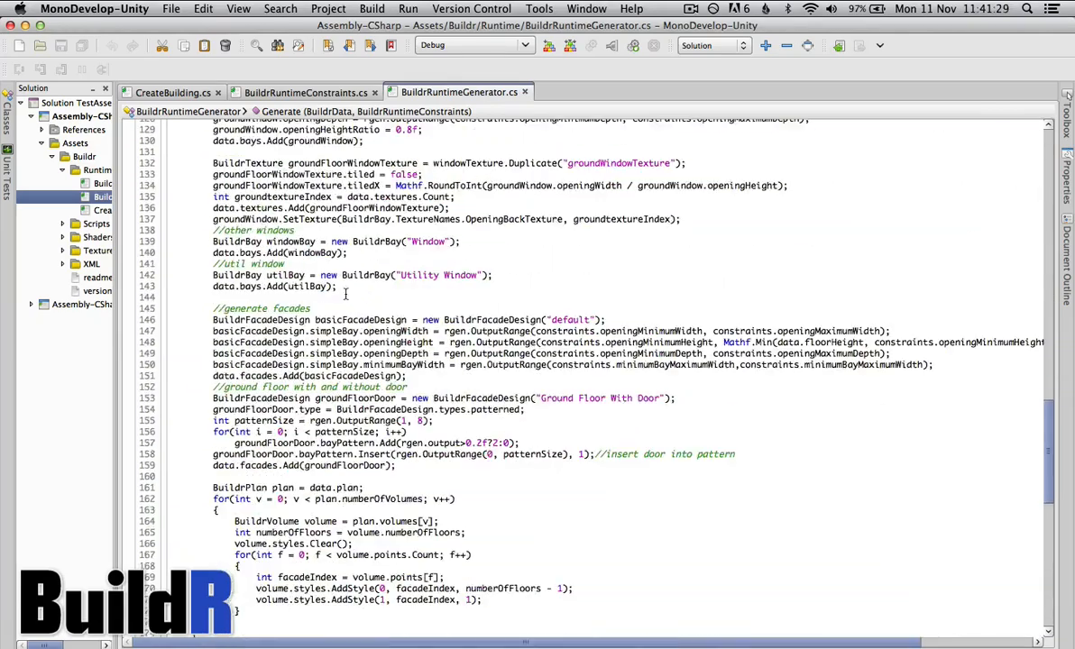
# - Scroll through GenerateFloorPlan down to the GetTextures texture-loading code
pyautogui.scroll(-3)
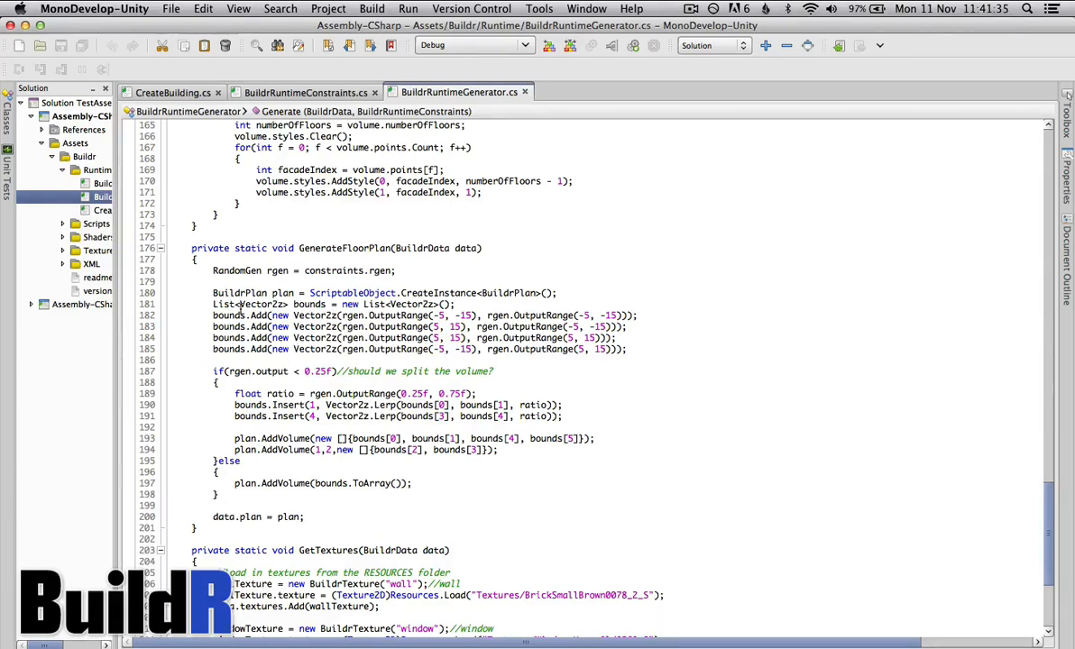
pyautogui.moveTo(229, 314)
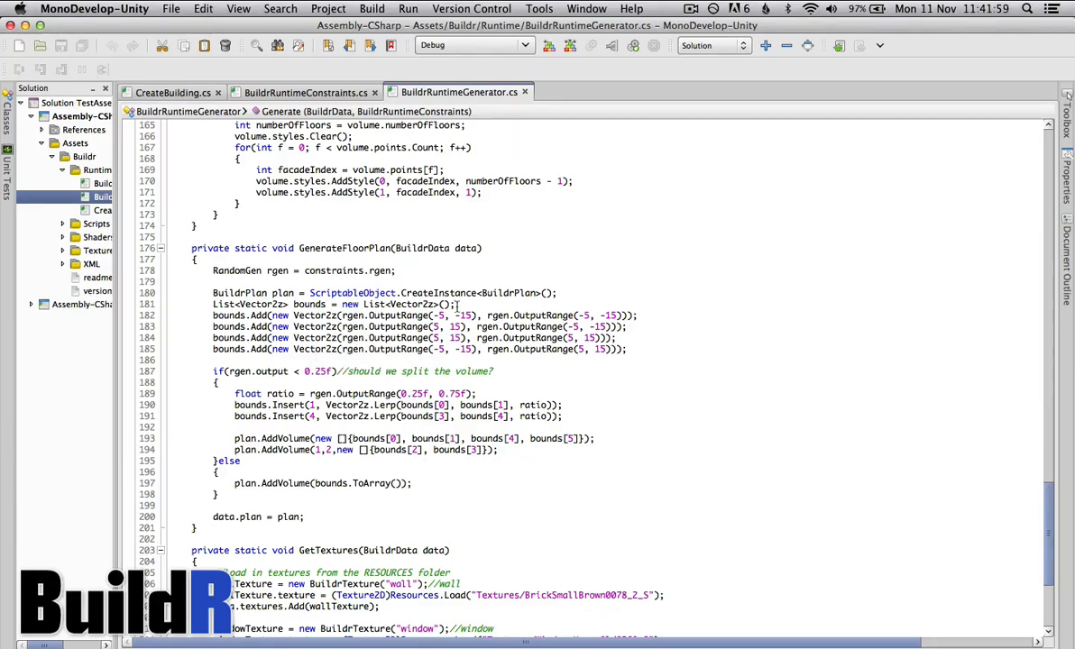
pyautogui.moveTo(480, 350)
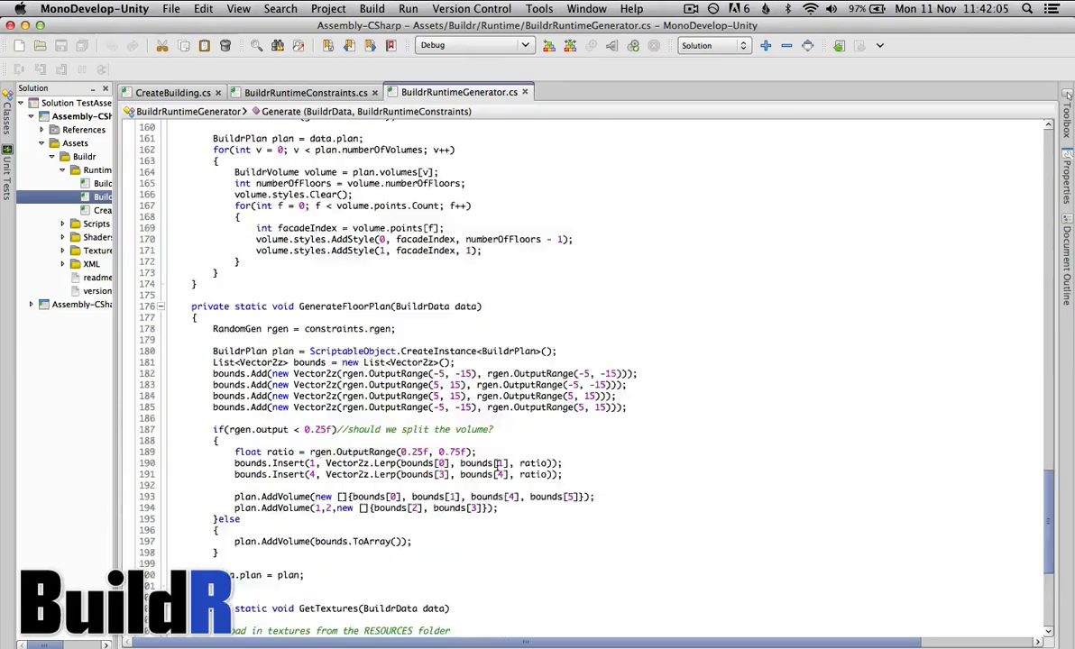
pyautogui.scroll(-3)
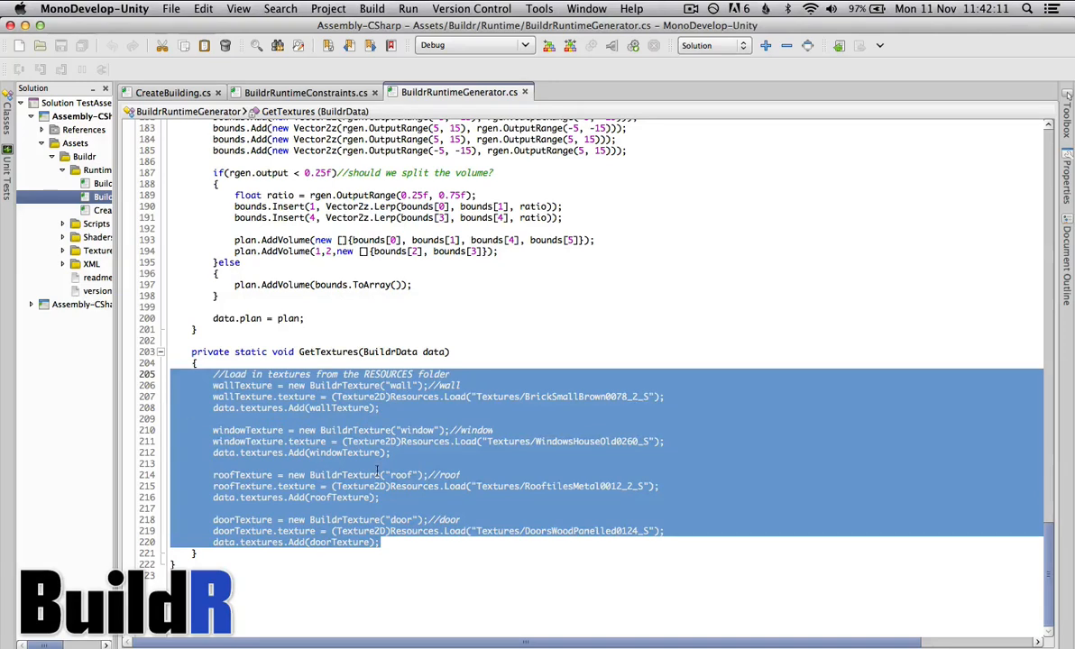
# - Clear the highlighted texture code and move back through GenerateRoof and GenerateFacades
pyautogui.click(519, 373)
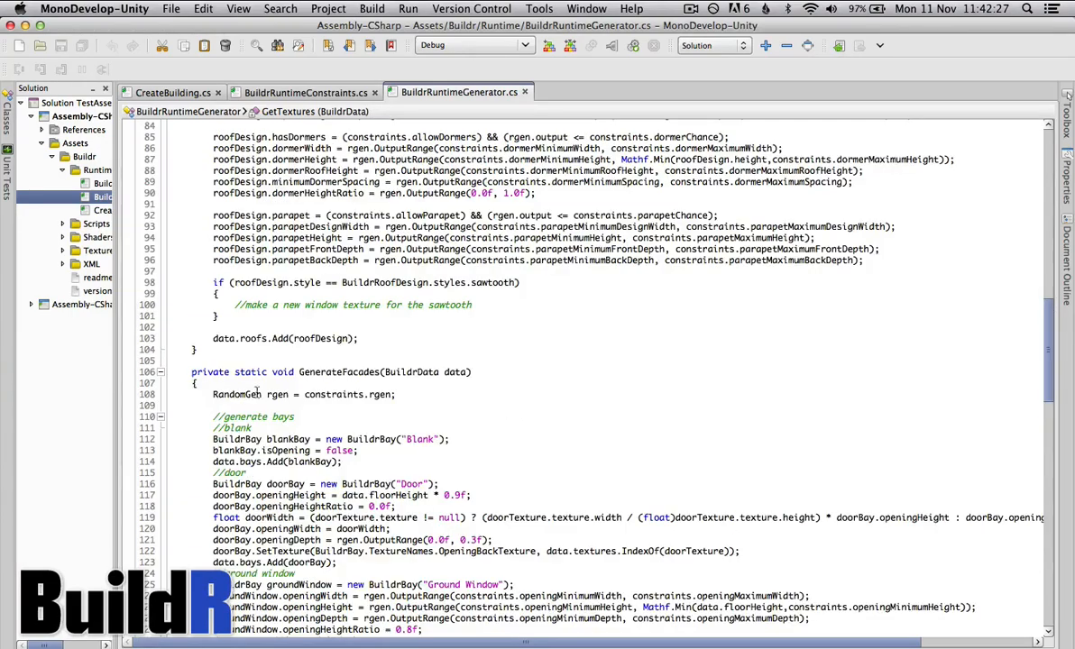
pyautogui.scroll(-3)
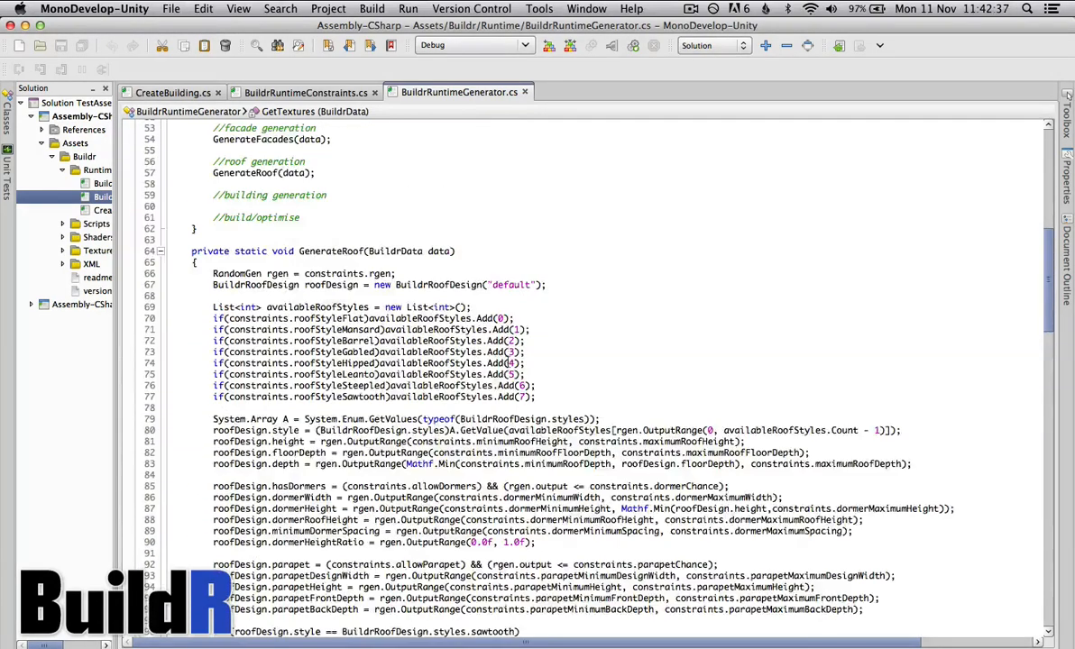
pyautogui.scroll(-3)
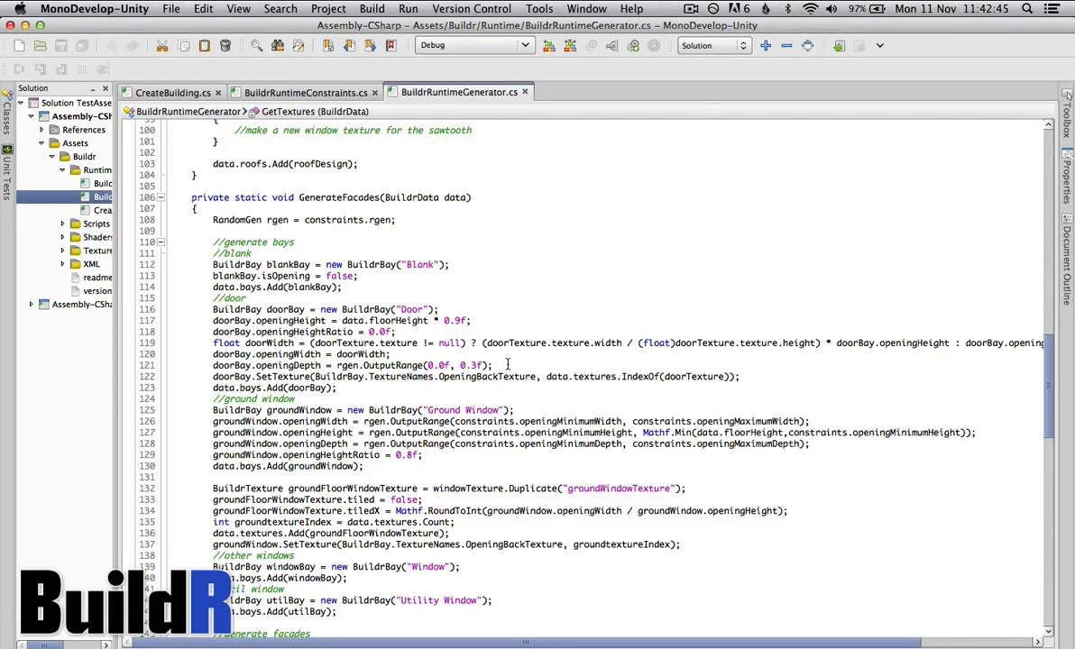
pyautogui.moveTo(844, 321)
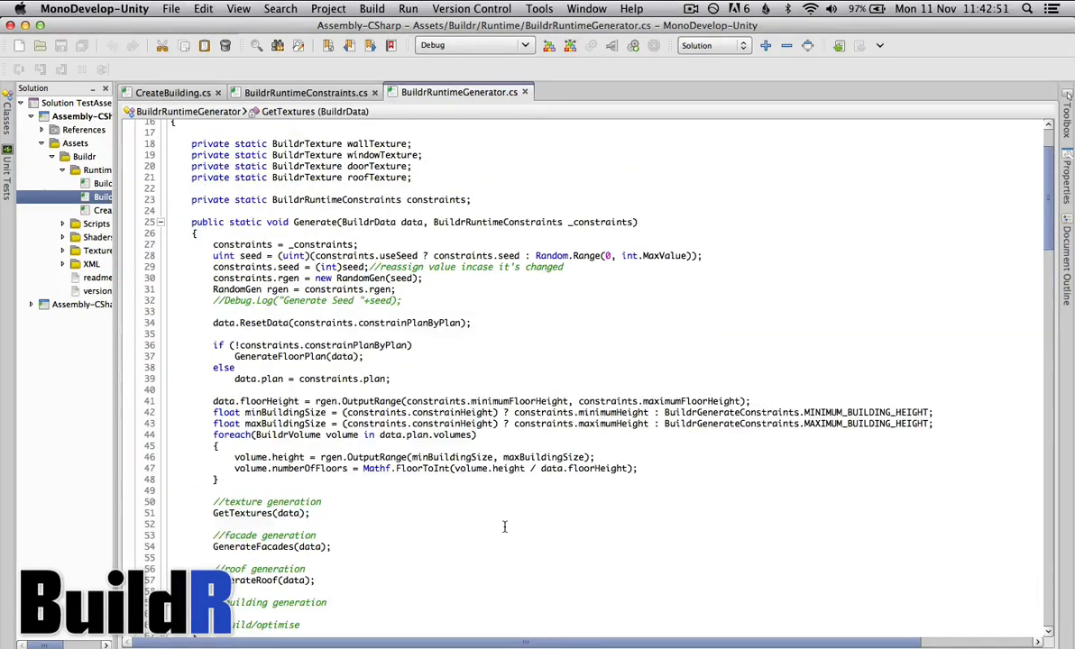
# - Back in CreateBuilding.cs, highlight the data and constraints arguments passed to Generate
pyautogui.click(174, 92)
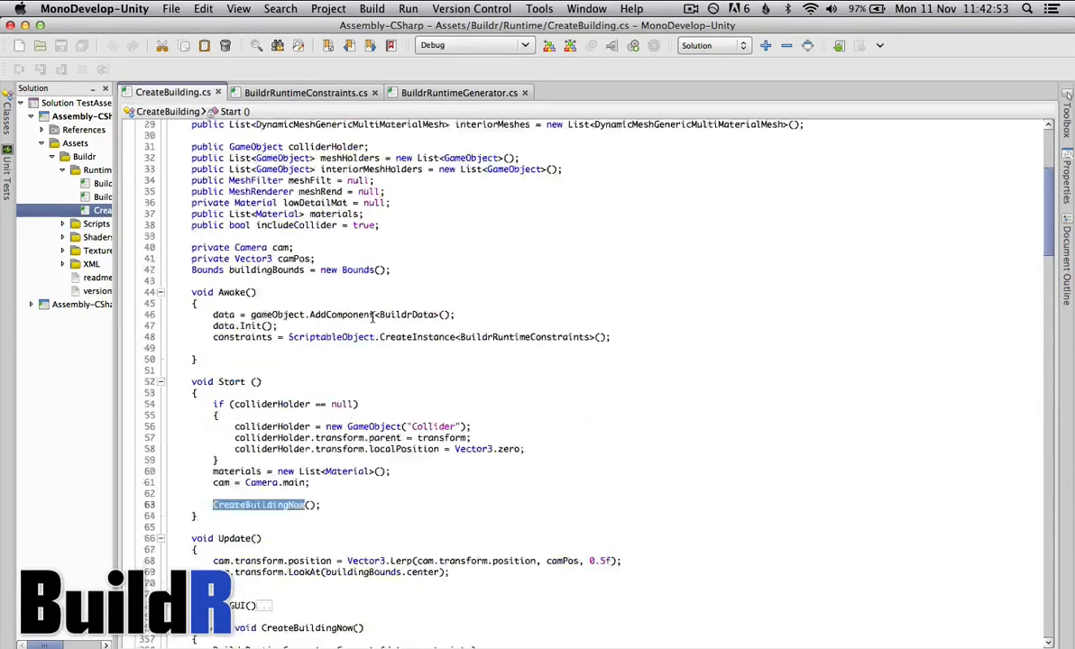
pyautogui.scroll(-3)
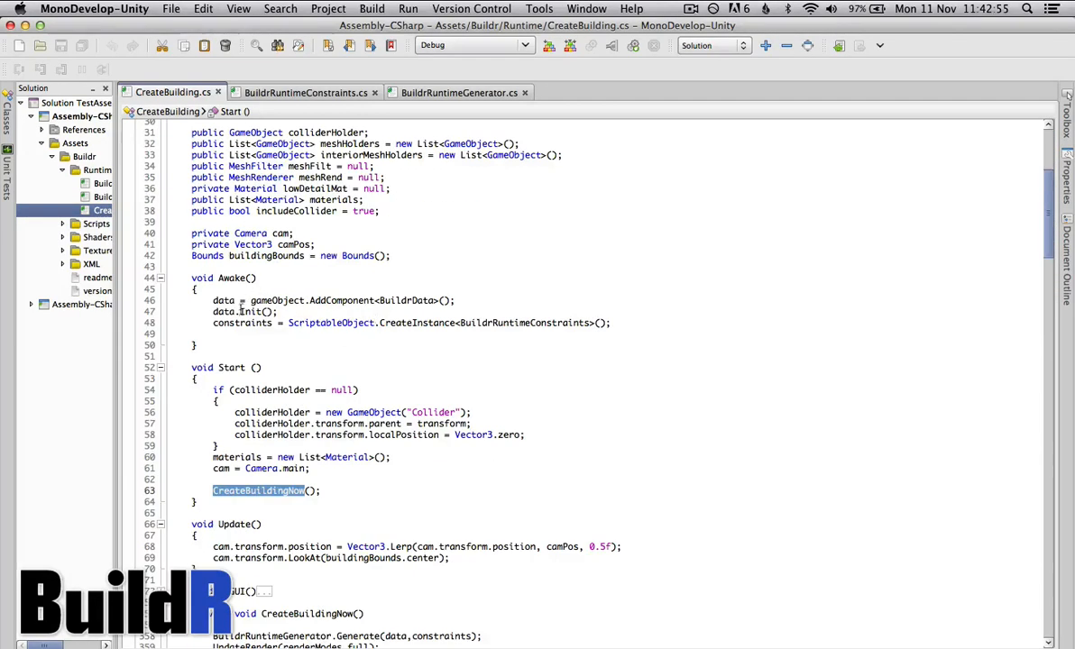
pyautogui.scroll(-3)
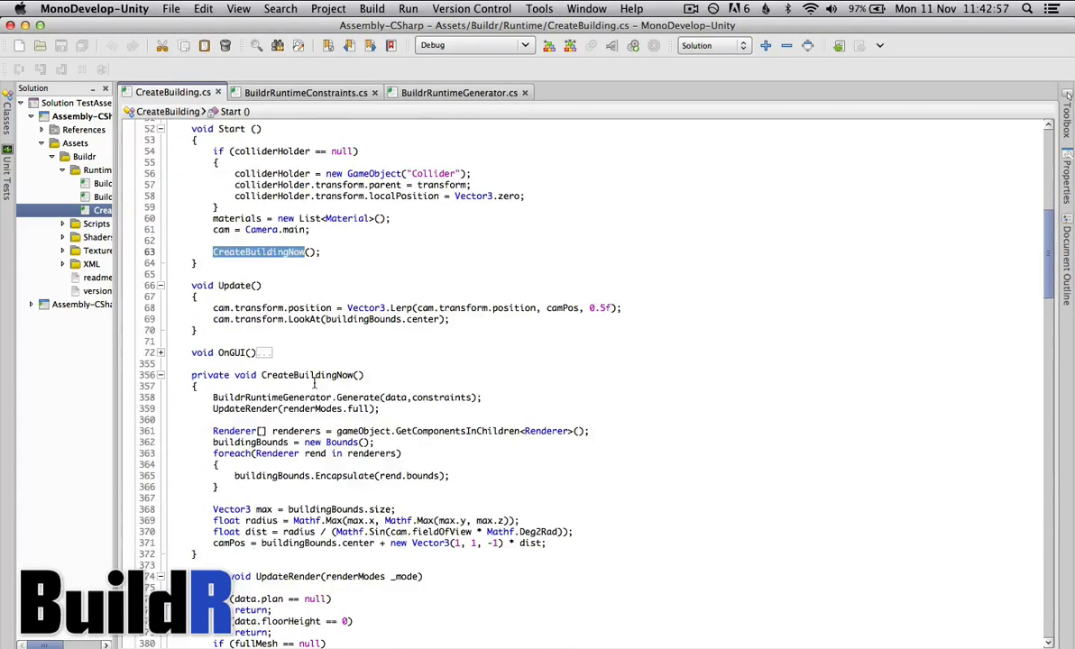
pyautogui.scroll(-3)
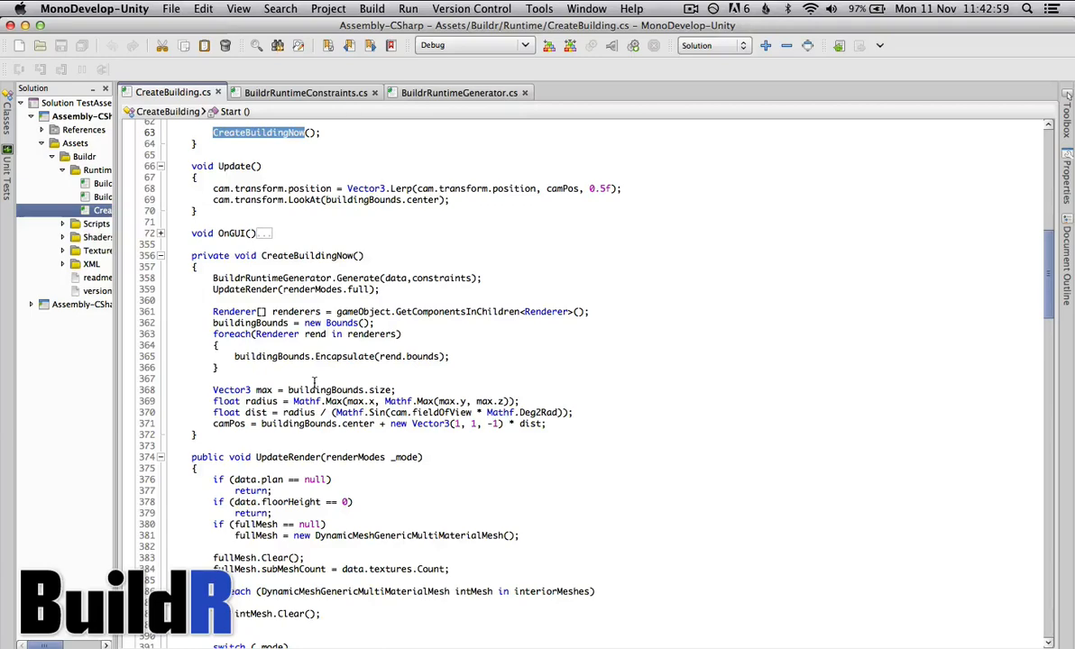
pyautogui.scroll(-3)
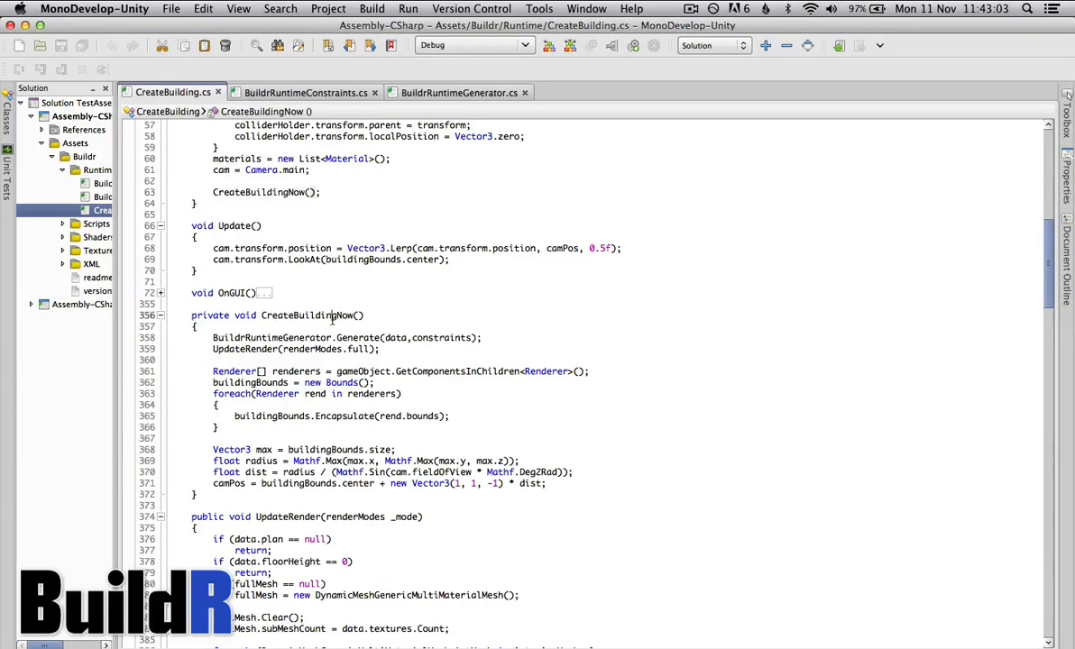
pyautogui.doubleClick(306, 314)
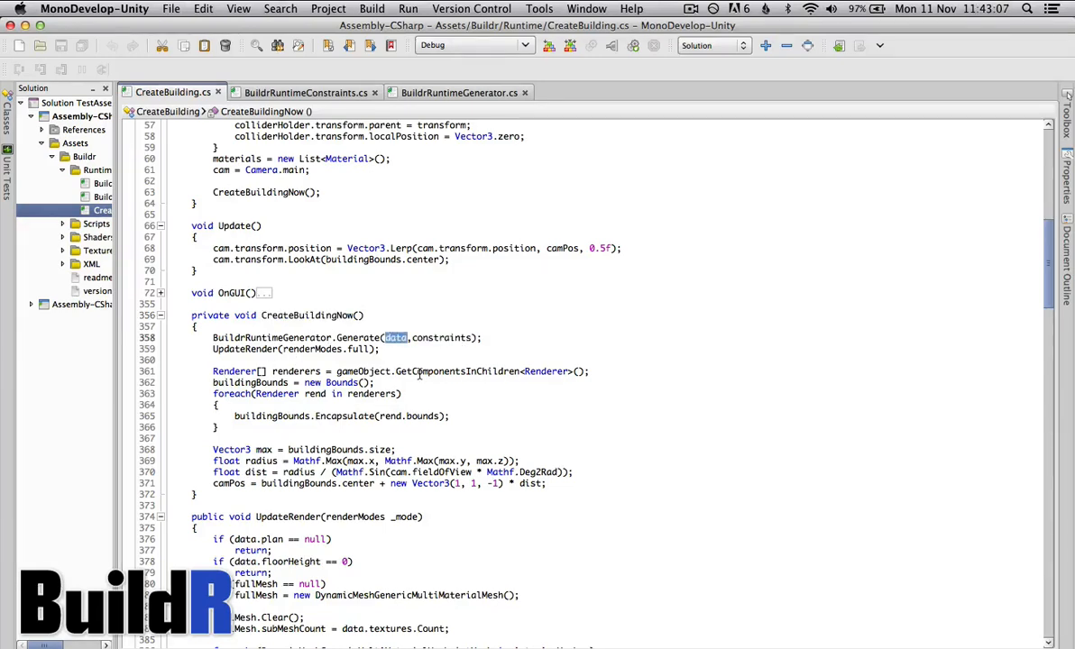
pyautogui.doubleClick(271, 337)
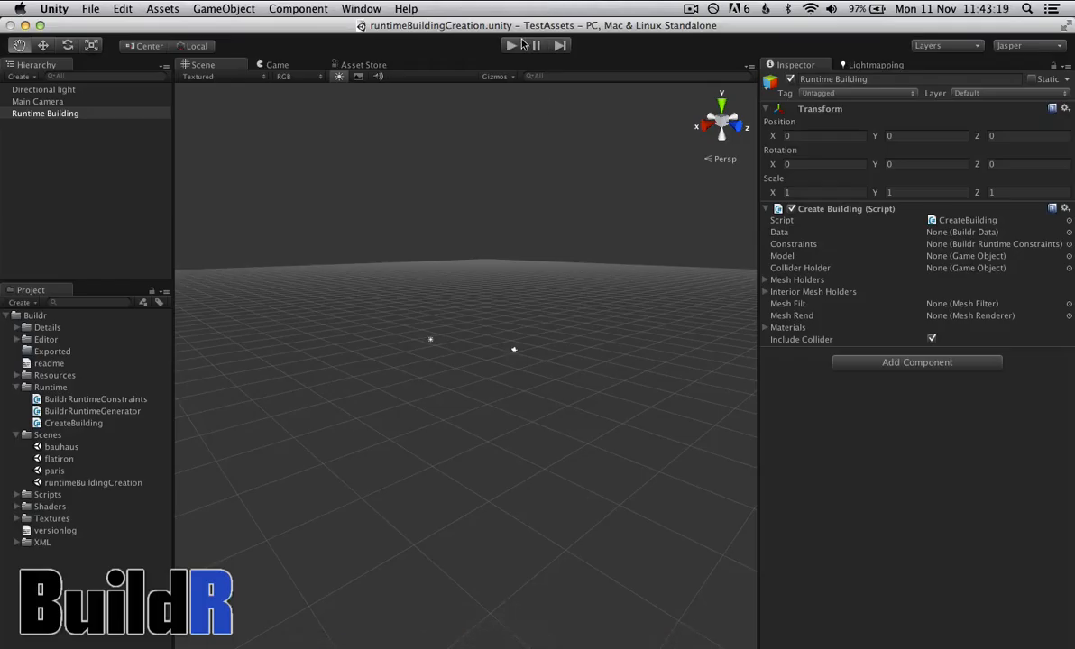
# - Run the scene again and generate three random buildings, ending with an L-shaped brick block
pyautogui.click(513, 45)
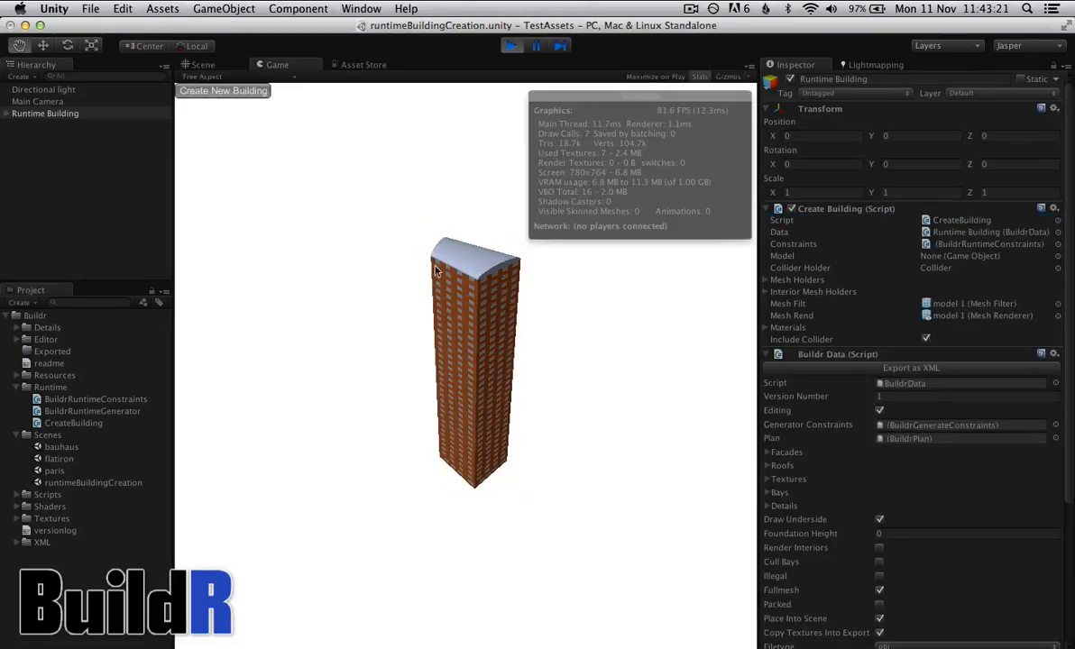
pyautogui.click(223, 91)
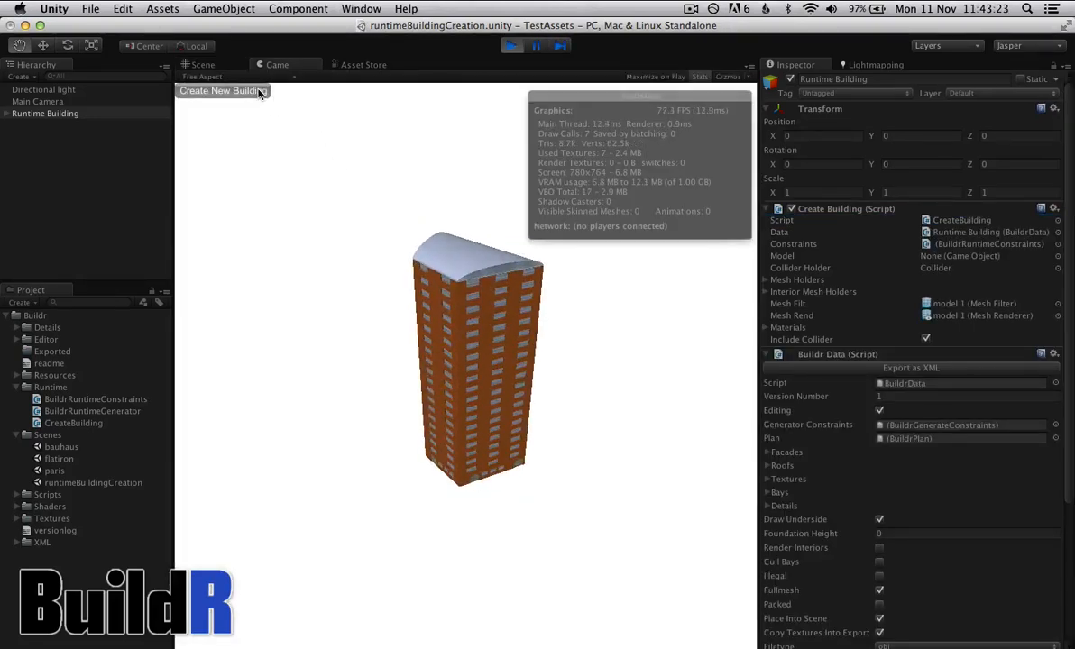
pyautogui.click(223, 90)
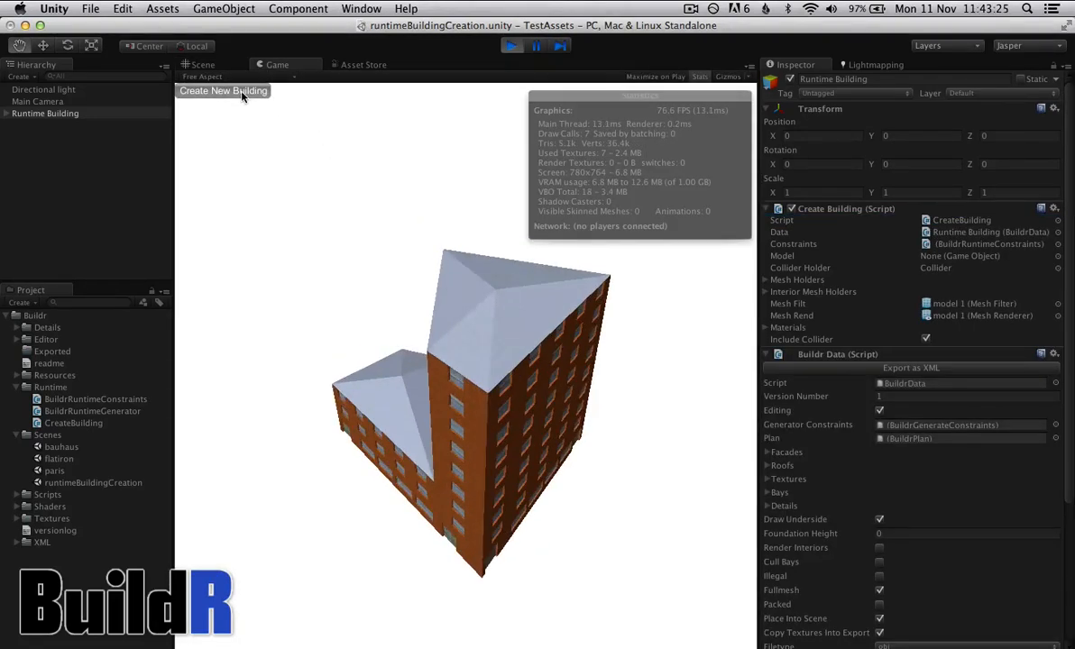
pyautogui.click(224, 90)
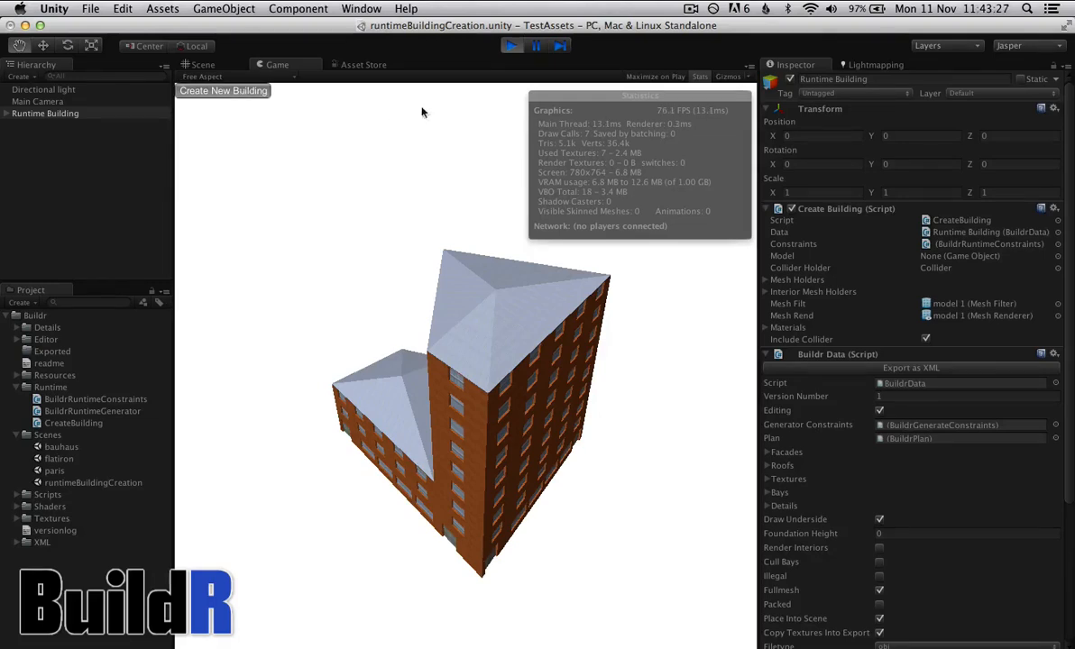